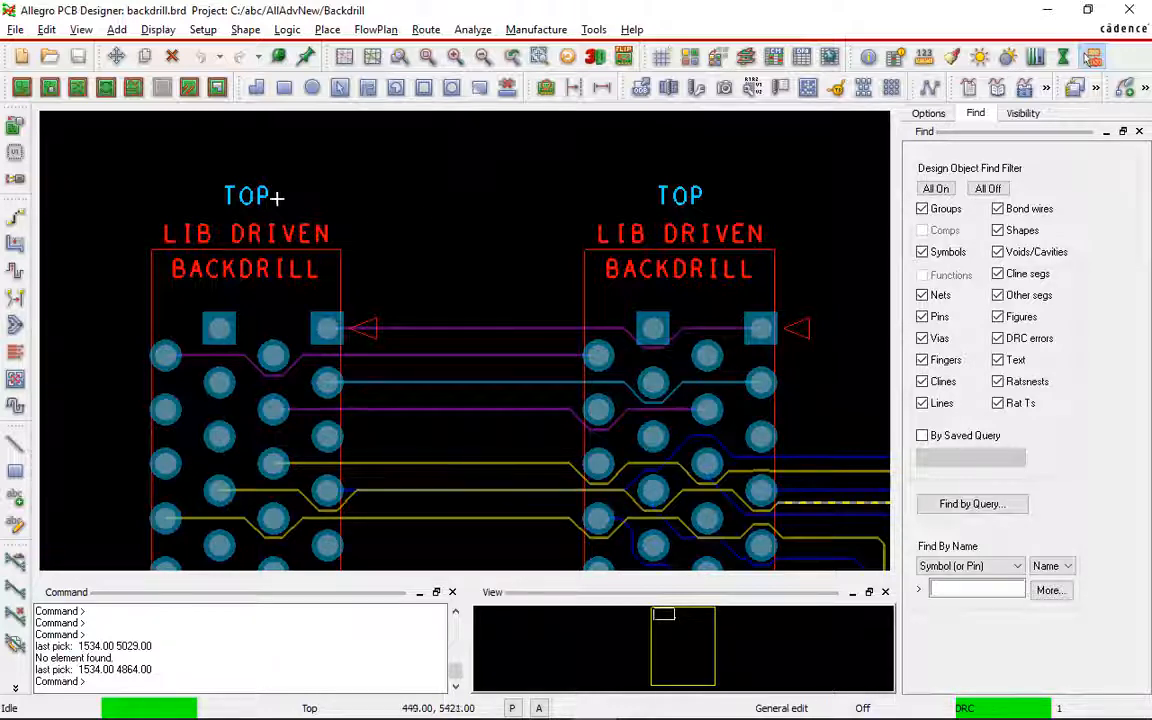
# List every net's Backdrill_Max_Pth_Stub value in the property viewer, then close it.
pyautogui.click(157, 28)
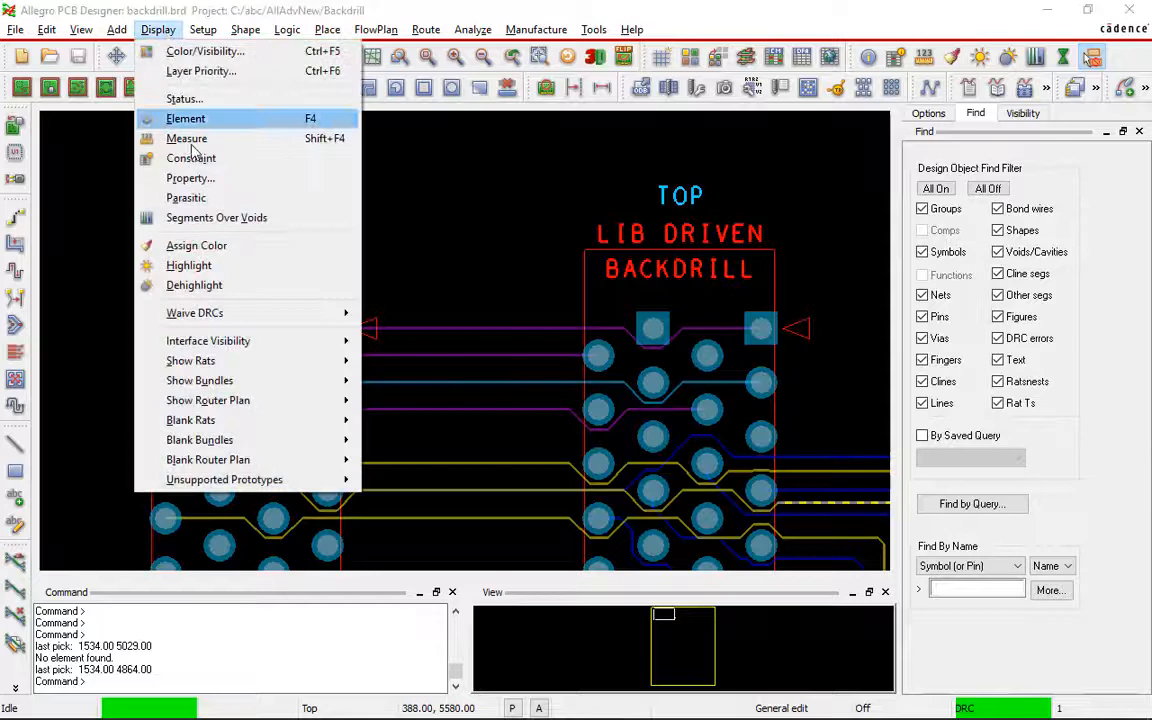
pyautogui.click(189, 177)
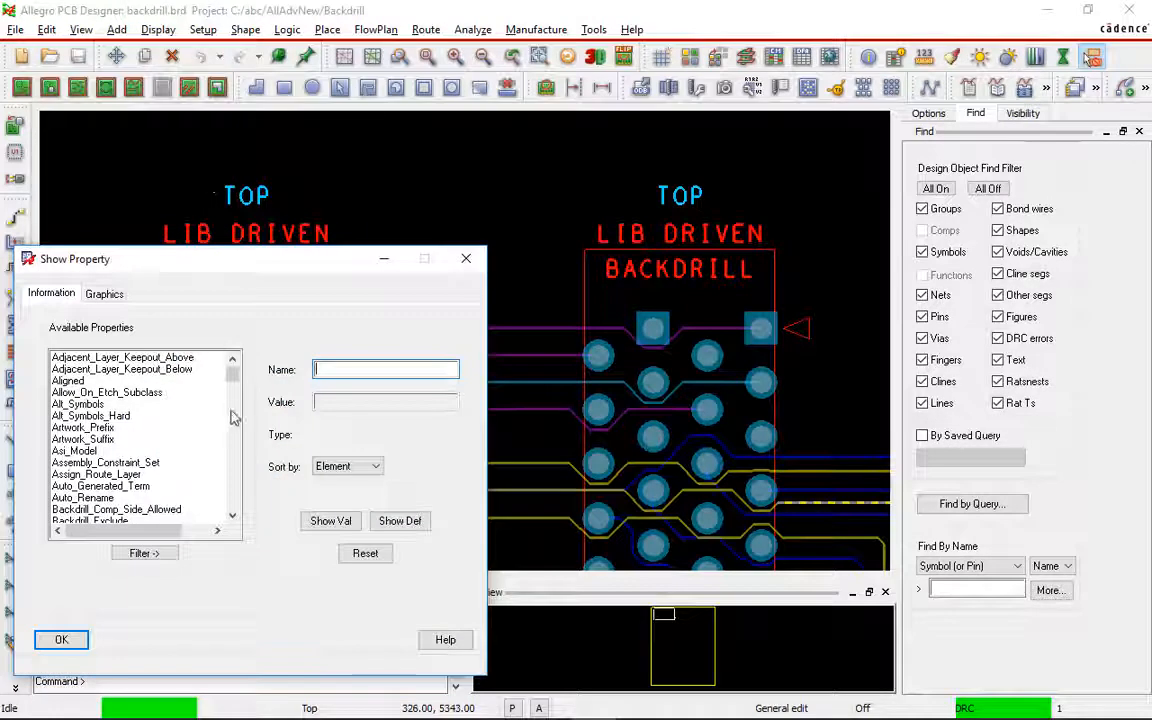
pyautogui.scroll(-3)
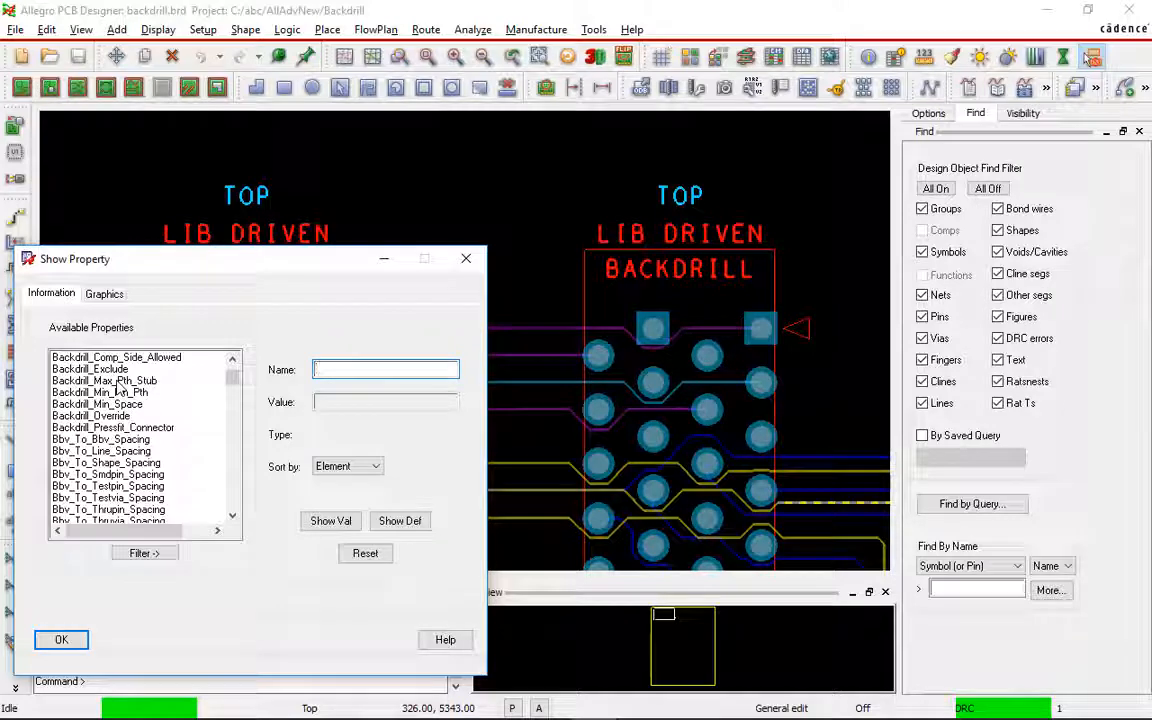
pyautogui.click(104, 380)
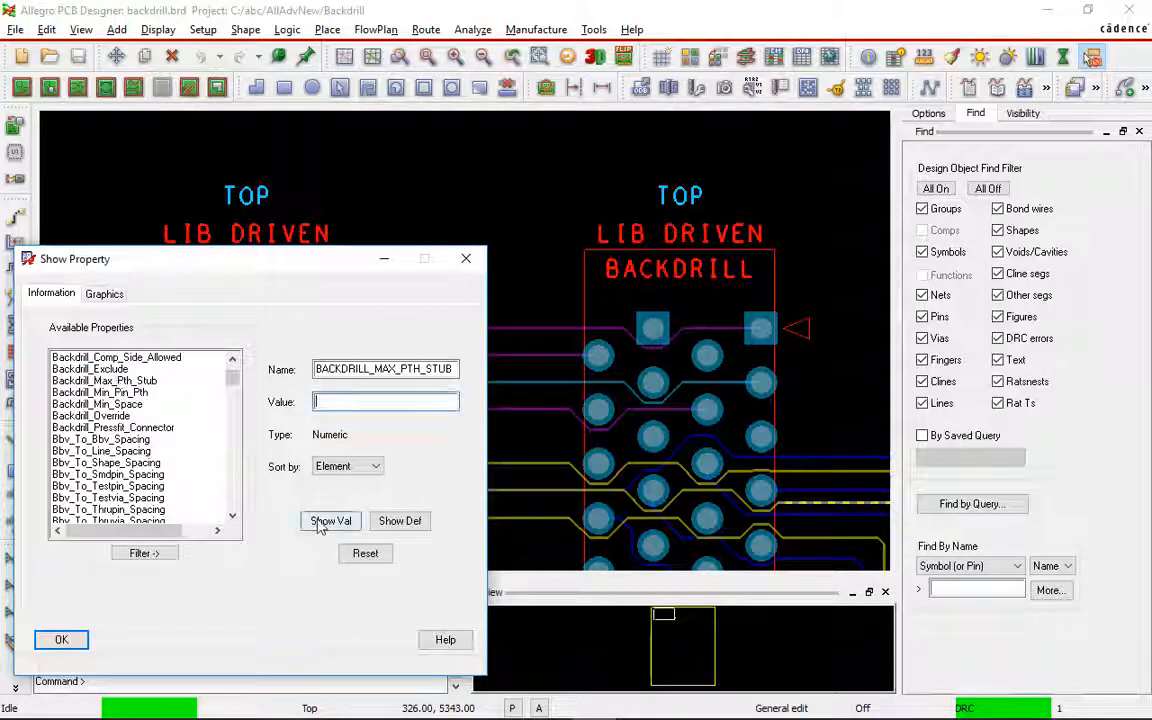
pyautogui.click(330, 521)
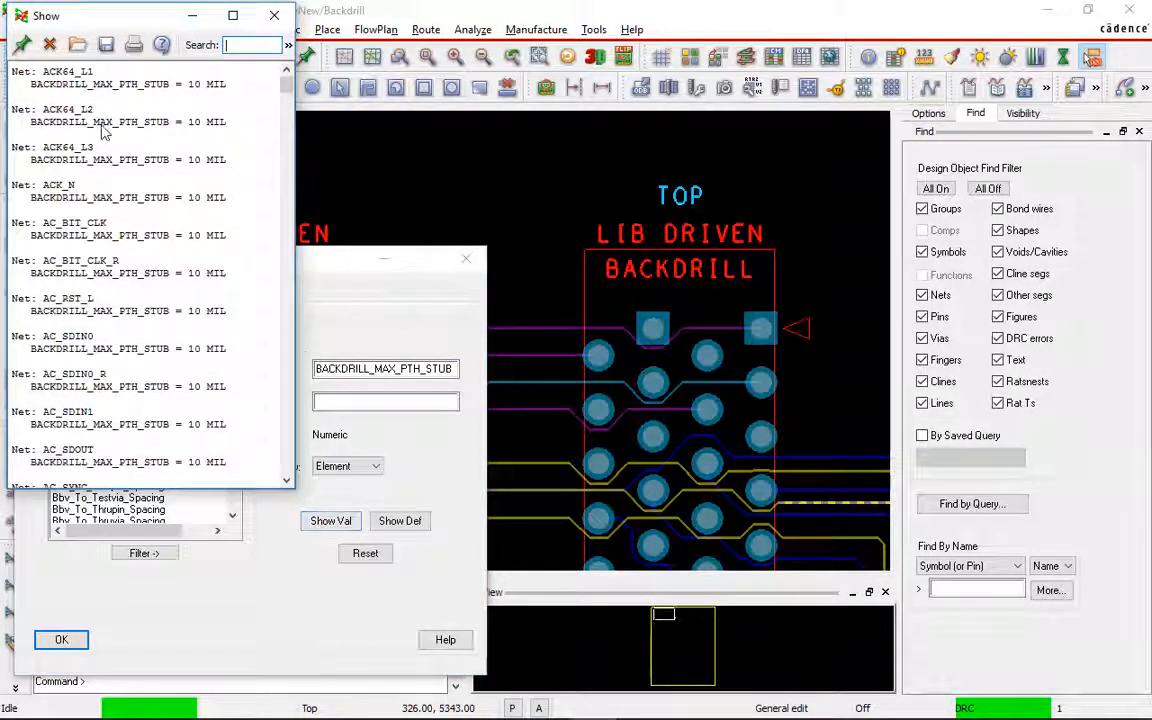
pyautogui.moveTo(190, 210)
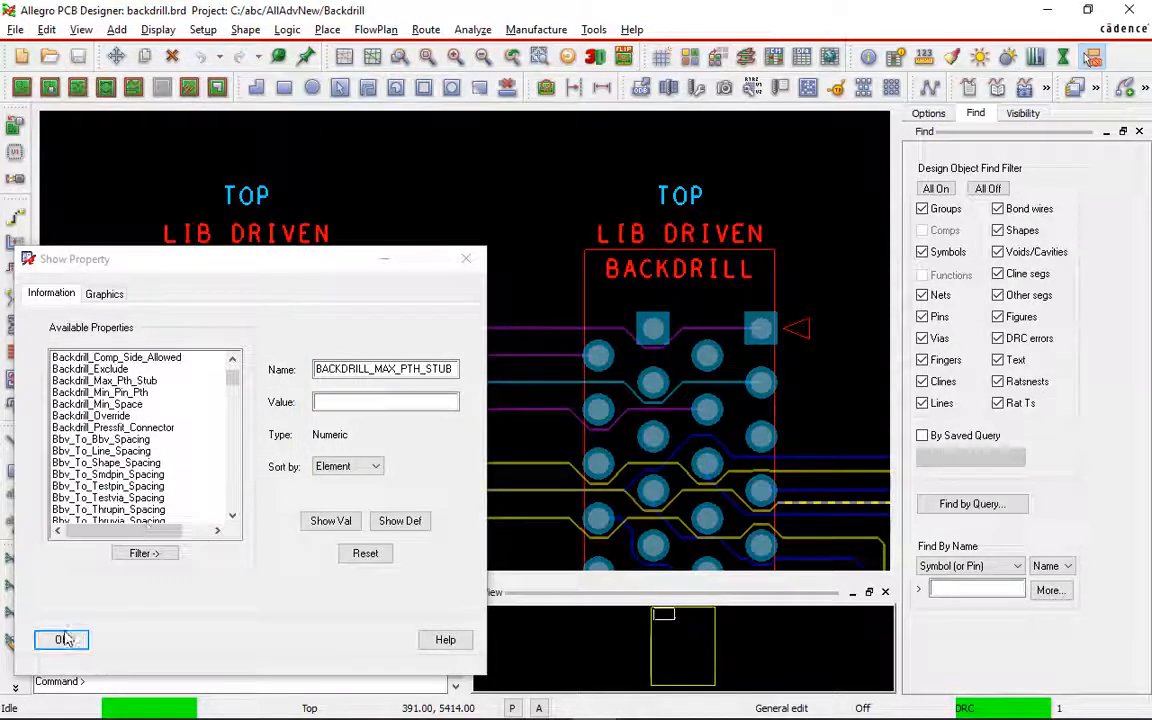
pyautogui.click(64, 630)
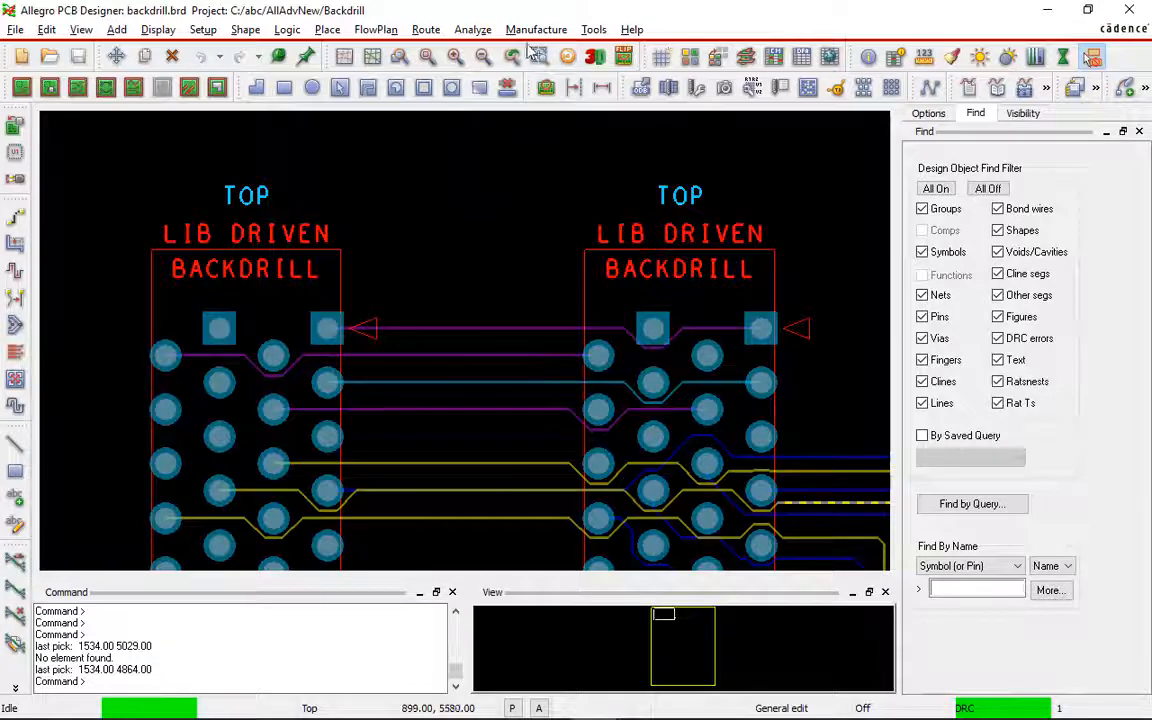
# Initialize backdrill layer pairs with LAYER_9_P from top and LAYER_2_P from bottom.
pyautogui.click(536, 29)
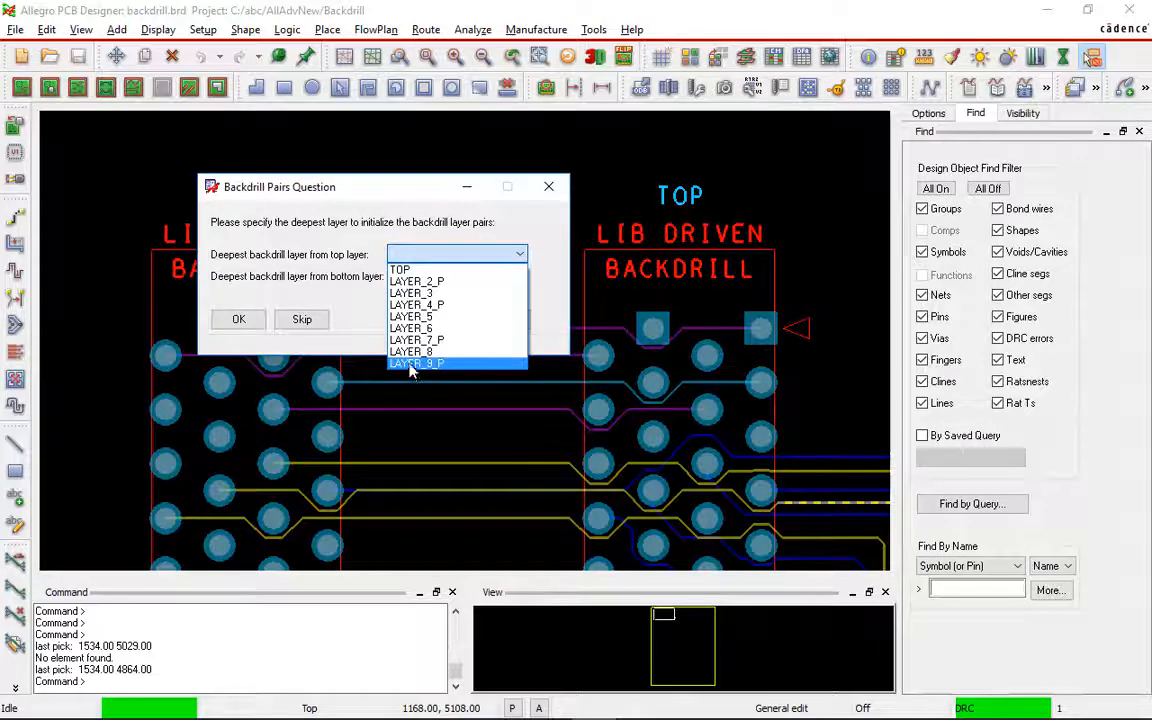
pyautogui.click(416, 363)
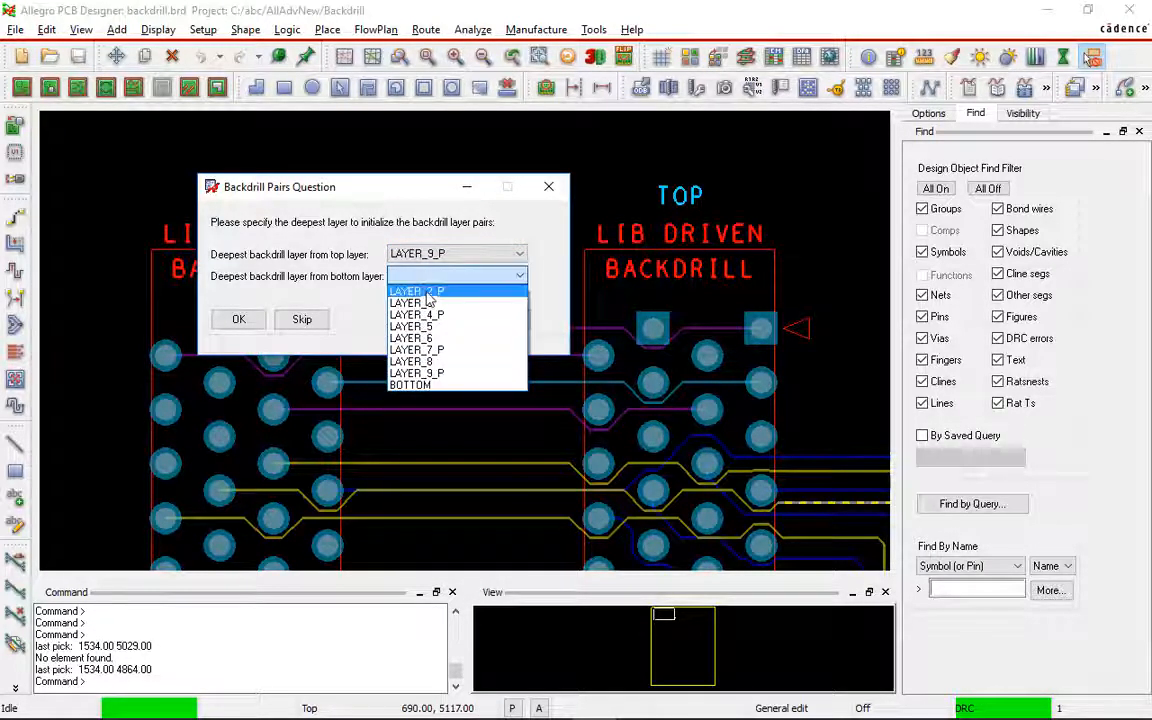
pyautogui.click(416, 290)
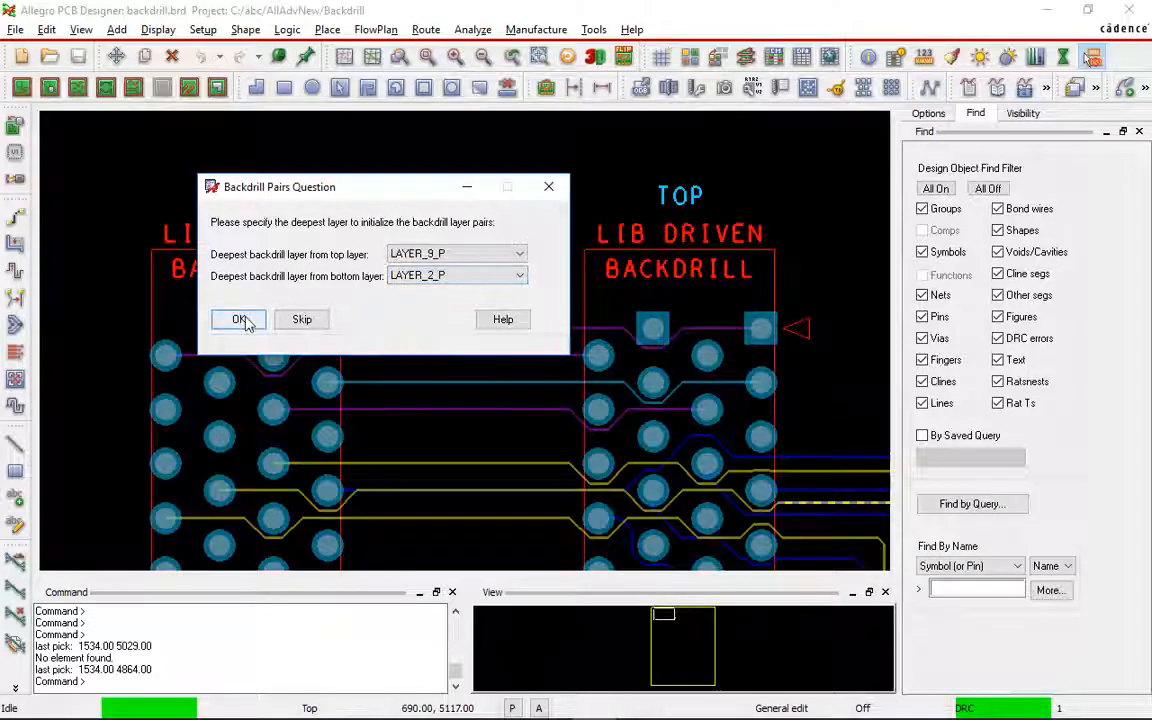
pyautogui.click(239, 319)
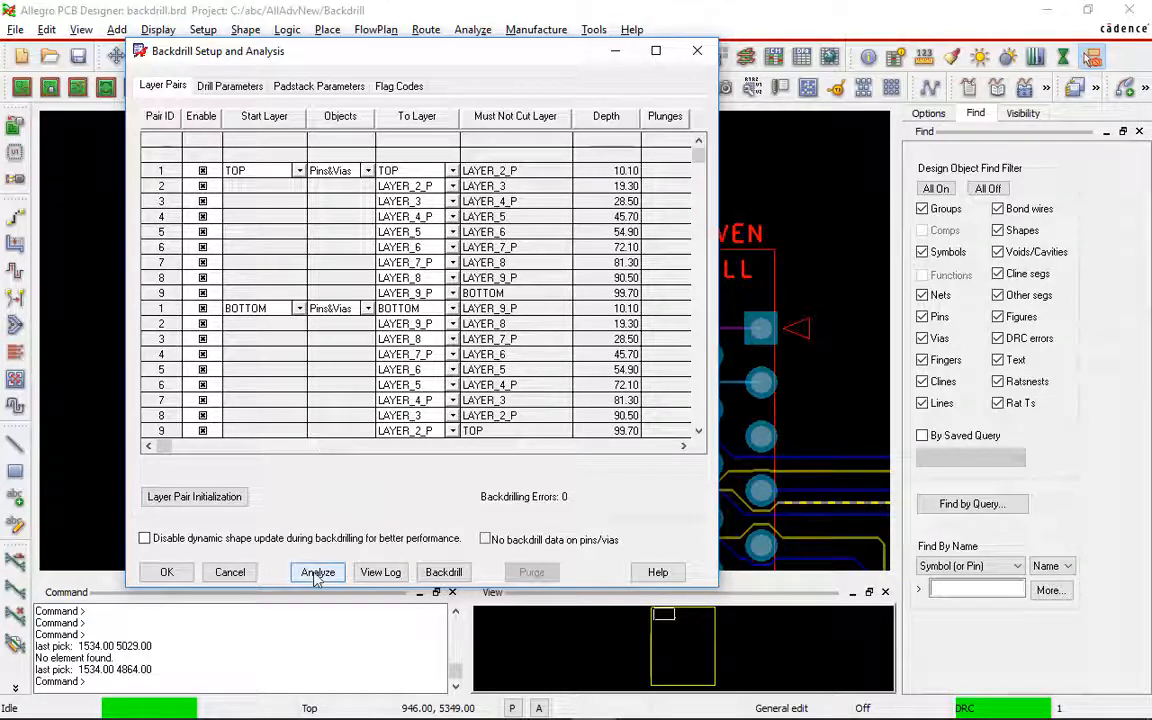
# Run the backdrill analysis for plunge counts, then delete all layer pairs.
pyautogui.click(317, 572)
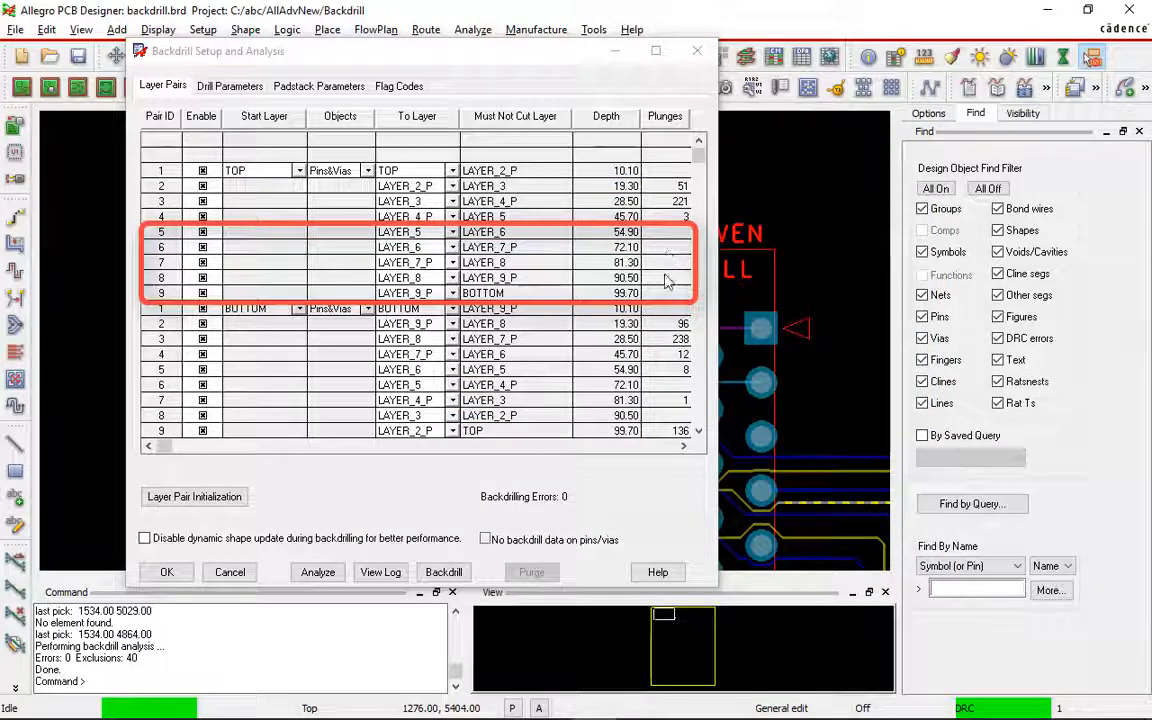
pyautogui.moveTo(632, 247)
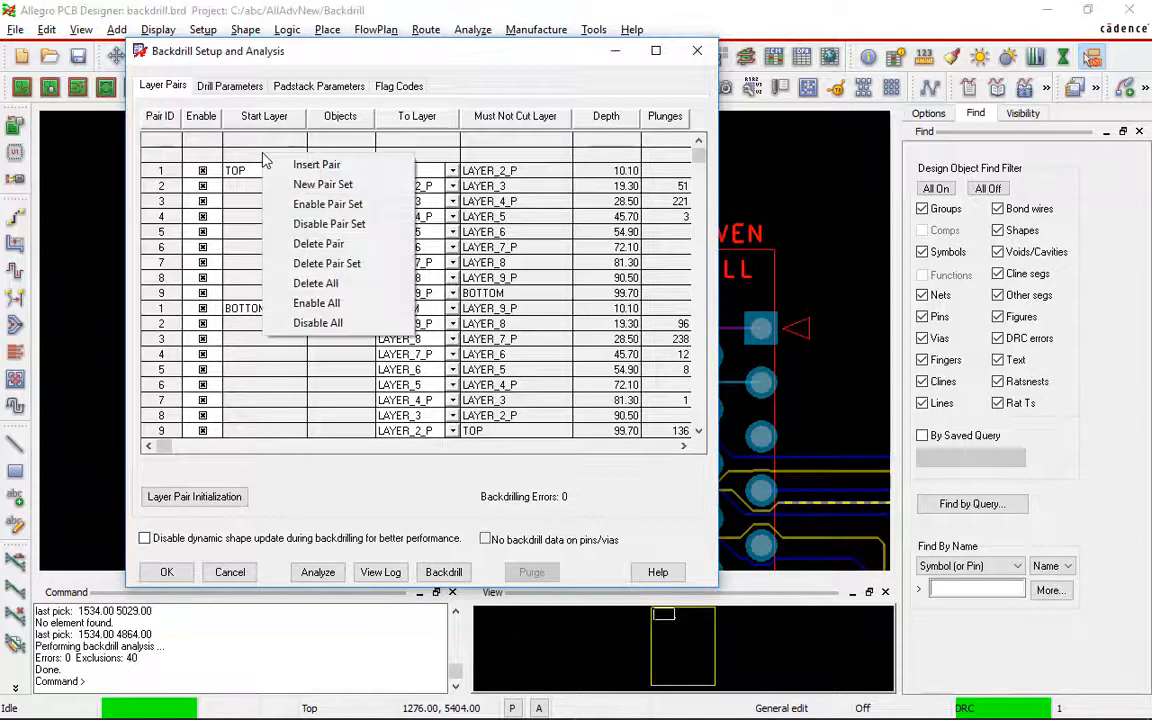
pyautogui.moveTo(316, 283)
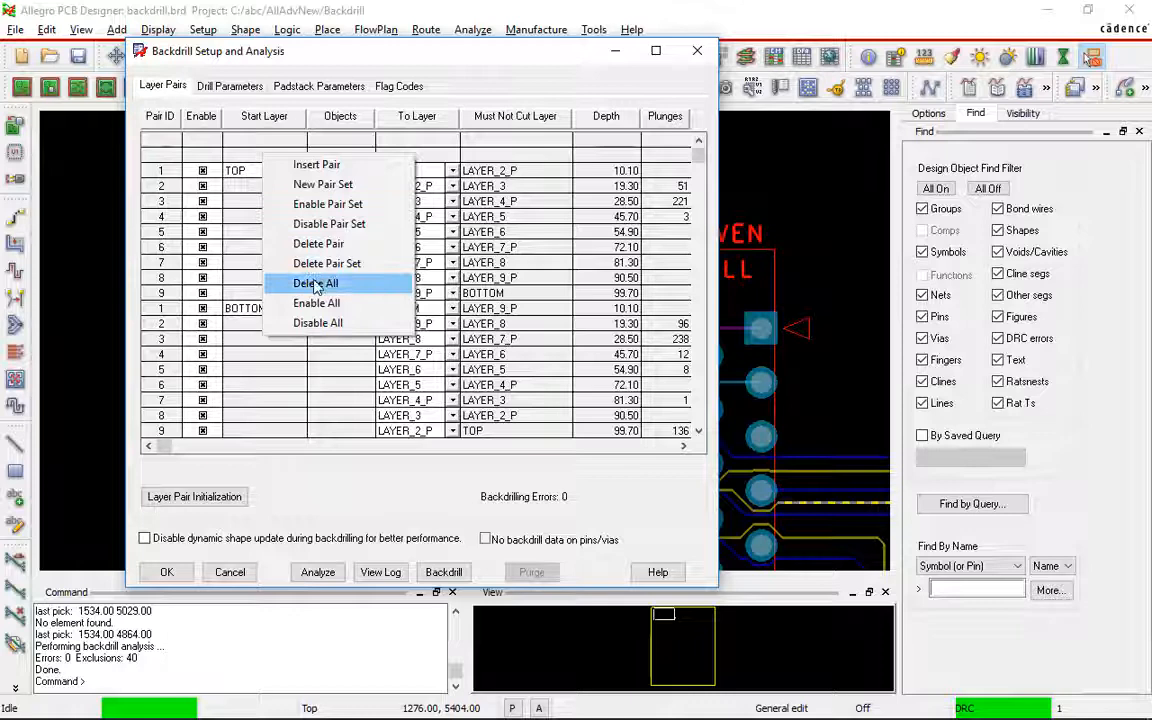
pyautogui.click(316, 283)
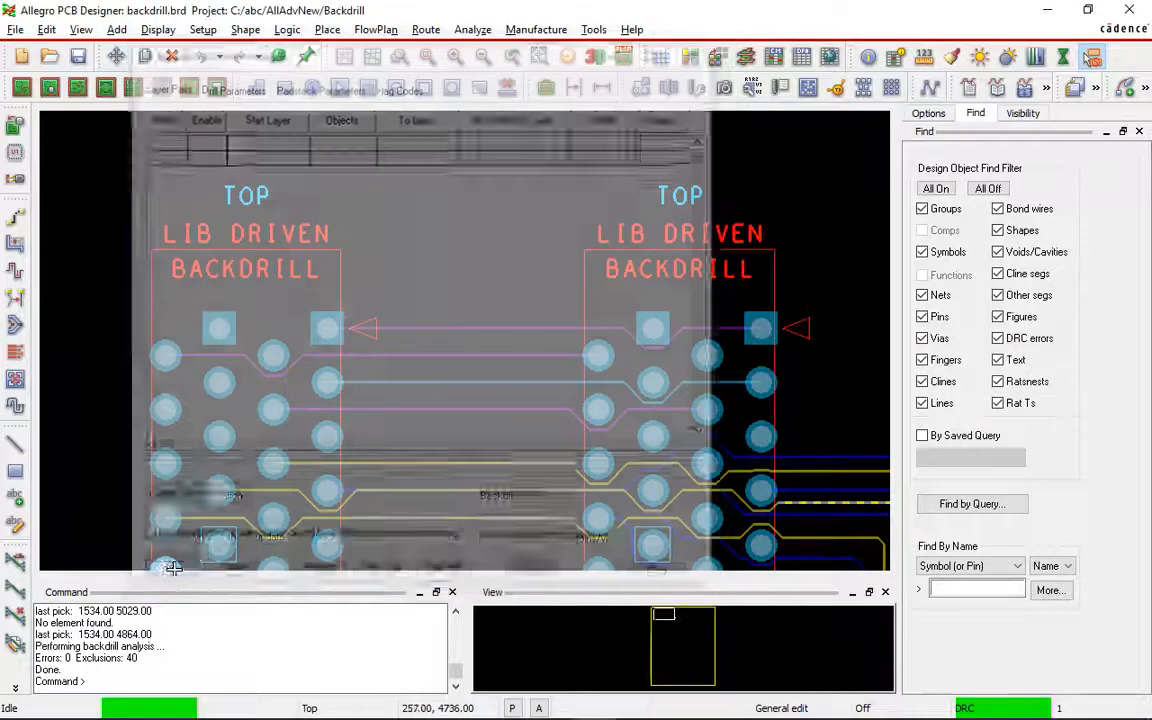
# Add an empty first pair from TOP to LAYER_4_P, drilling pins and vias.
pyautogui.click(536, 29)
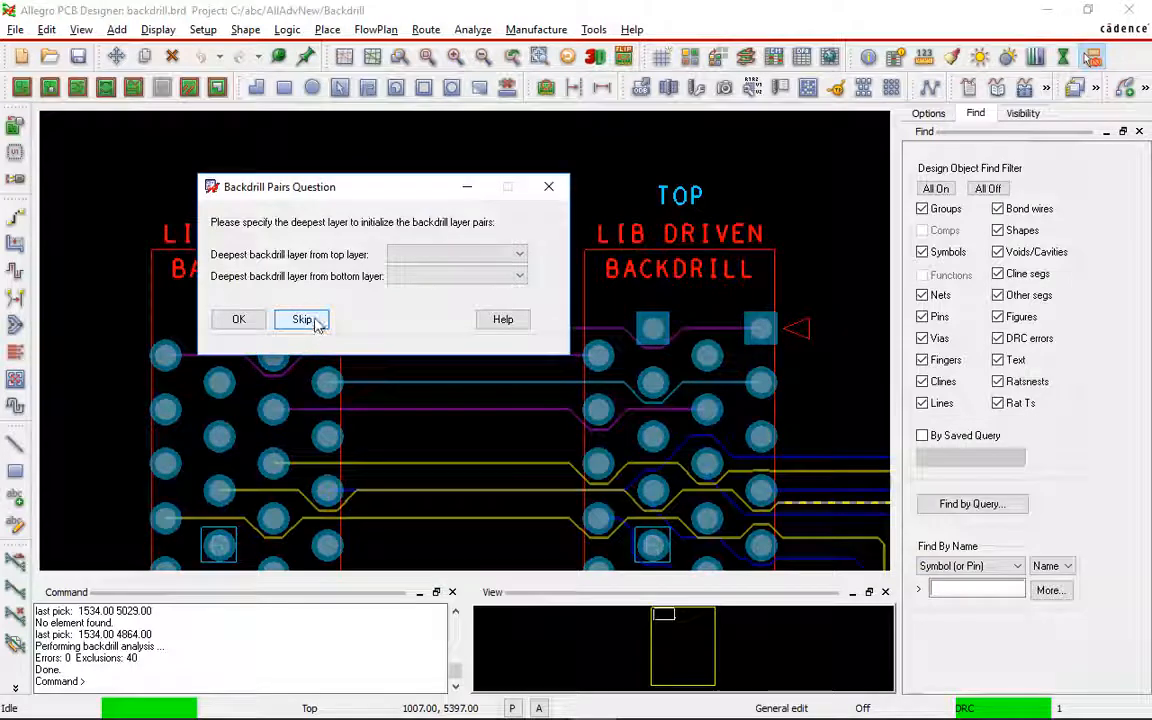
pyautogui.click(301, 319)
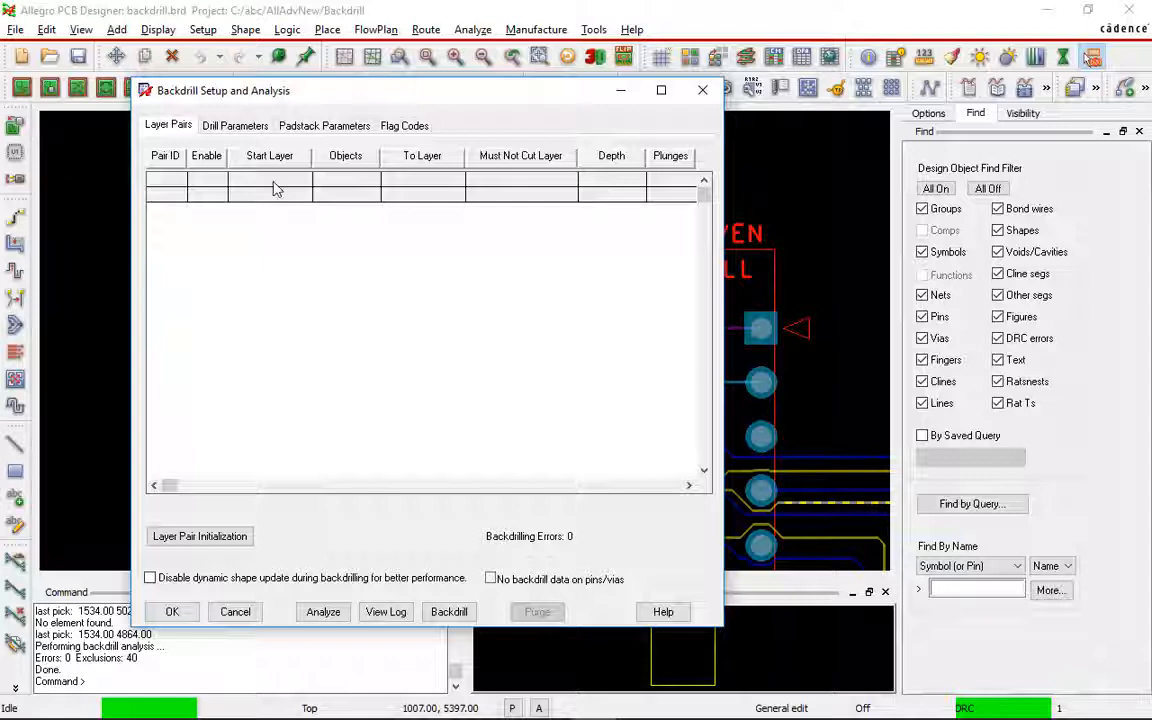
pyautogui.click(277, 188)
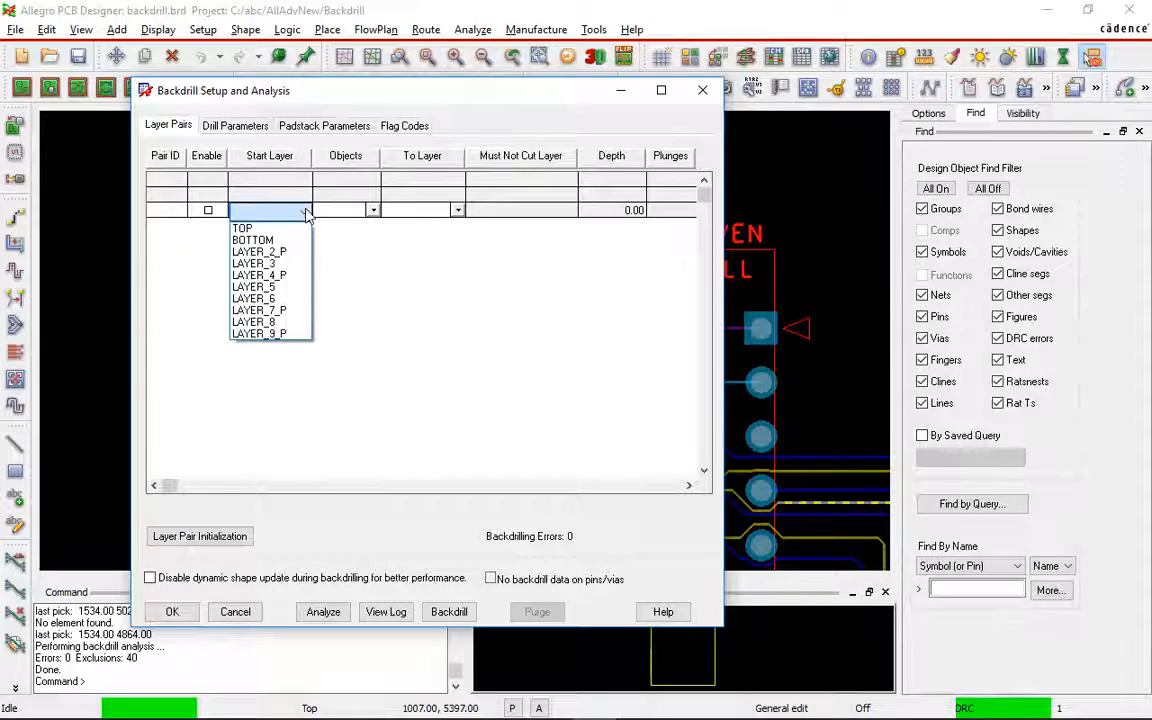
pyautogui.click(242, 227)
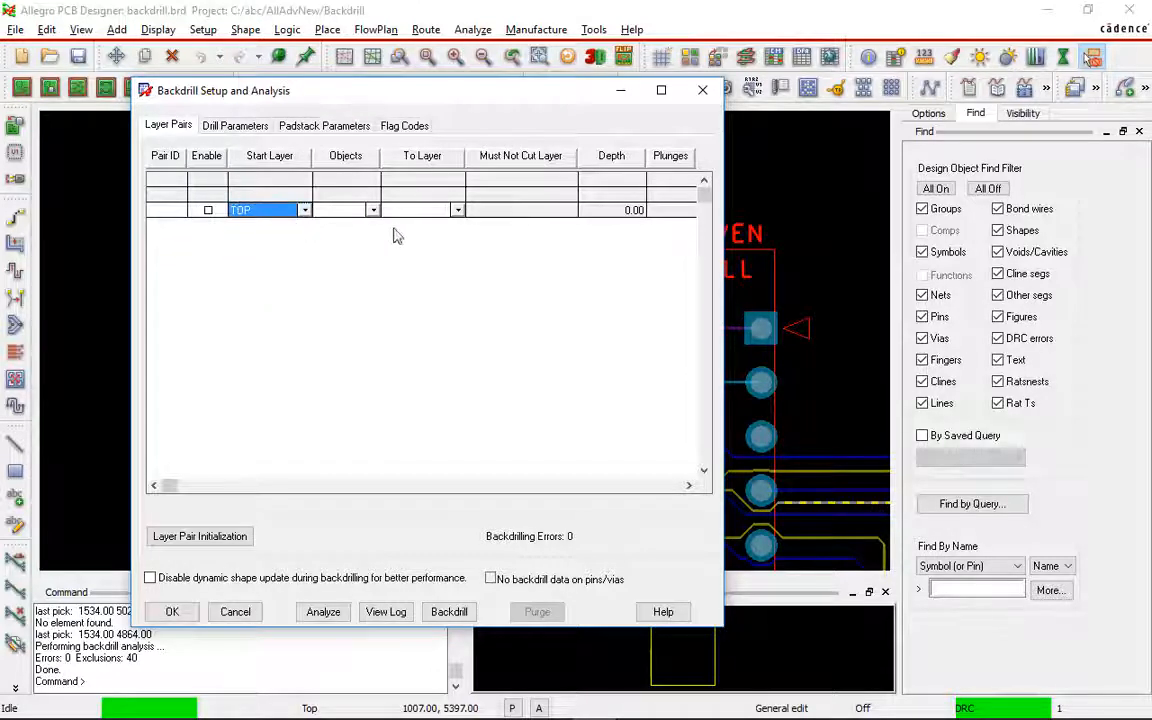
pyautogui.click(371, 210)
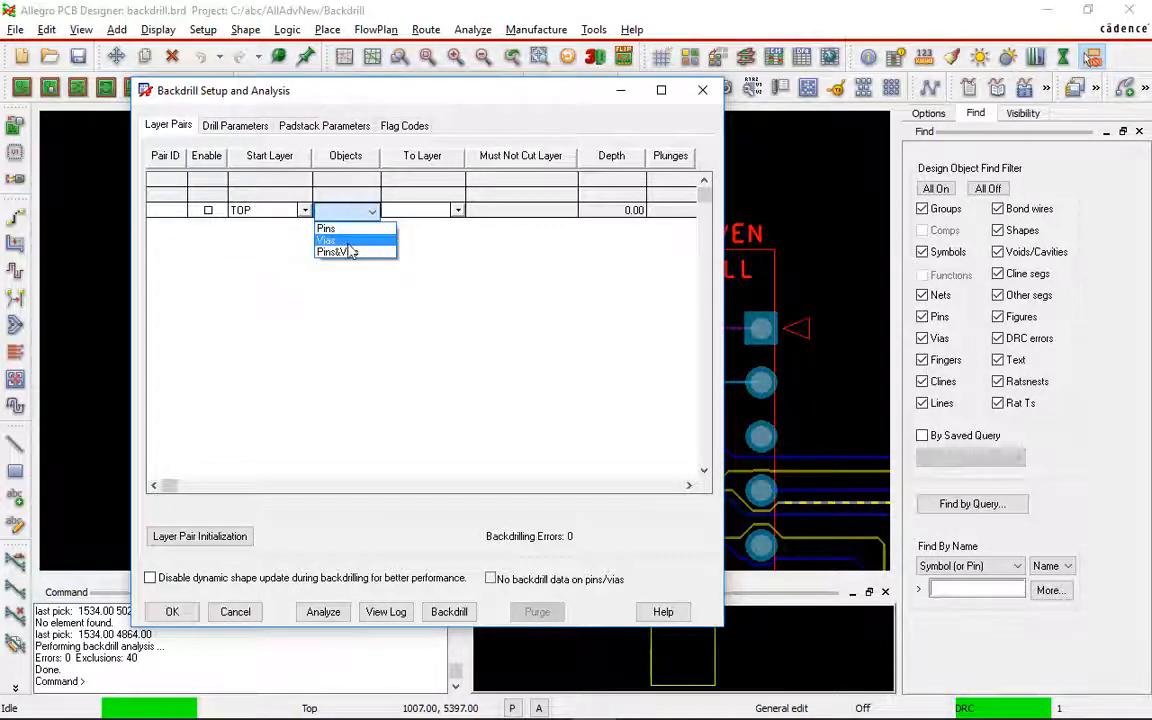
pyautogui.click(337, 251)
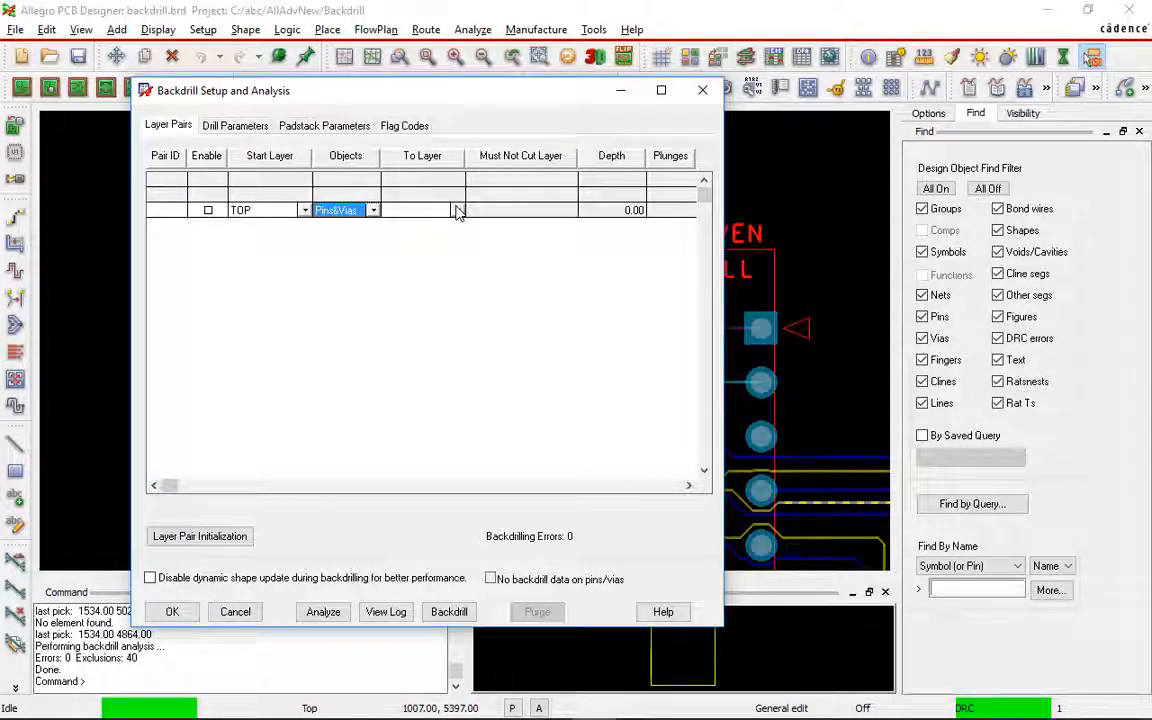
pyautogui.click(455, 210)
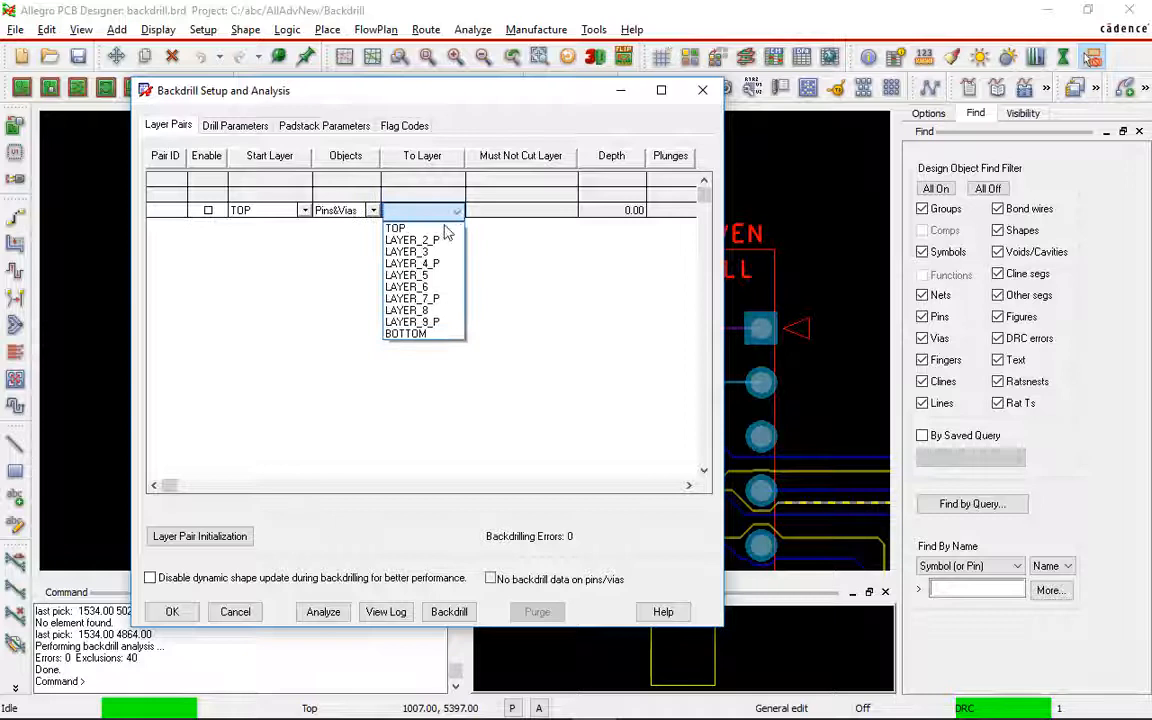
pyautogui.click(411, 263)
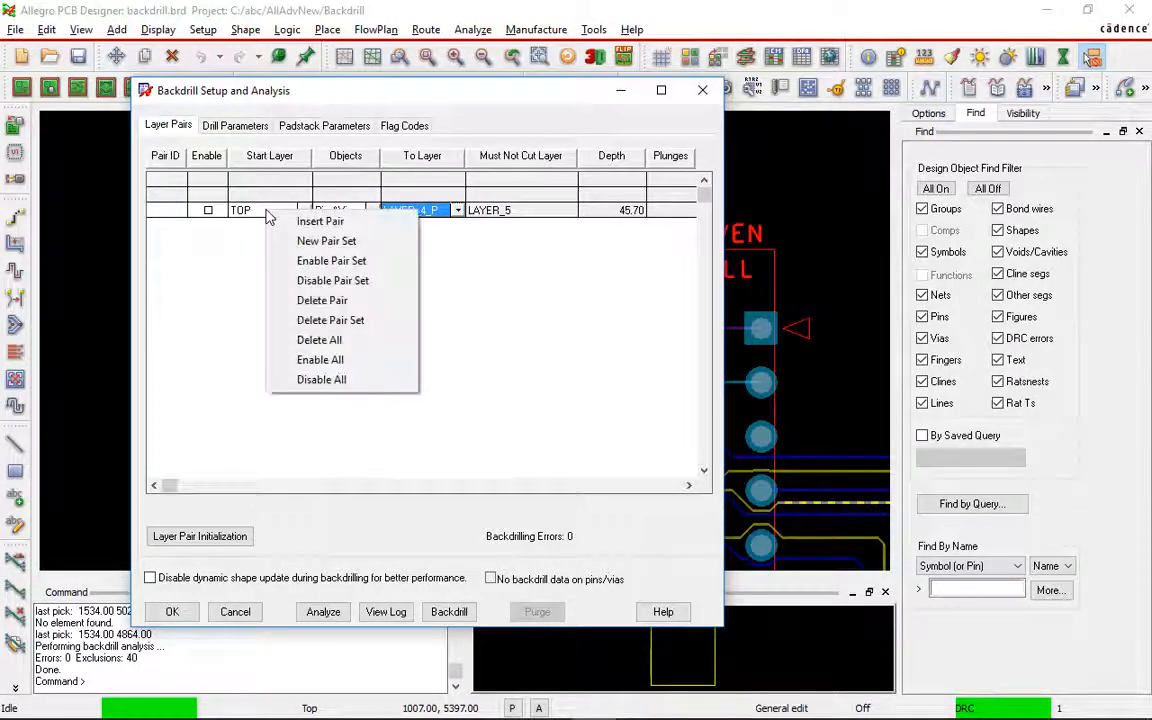
# Add three more TOP pairs drilling to LAYER_5, LAYER_7_P and LAYER_9_P.
pyautogui.click(320, 221)
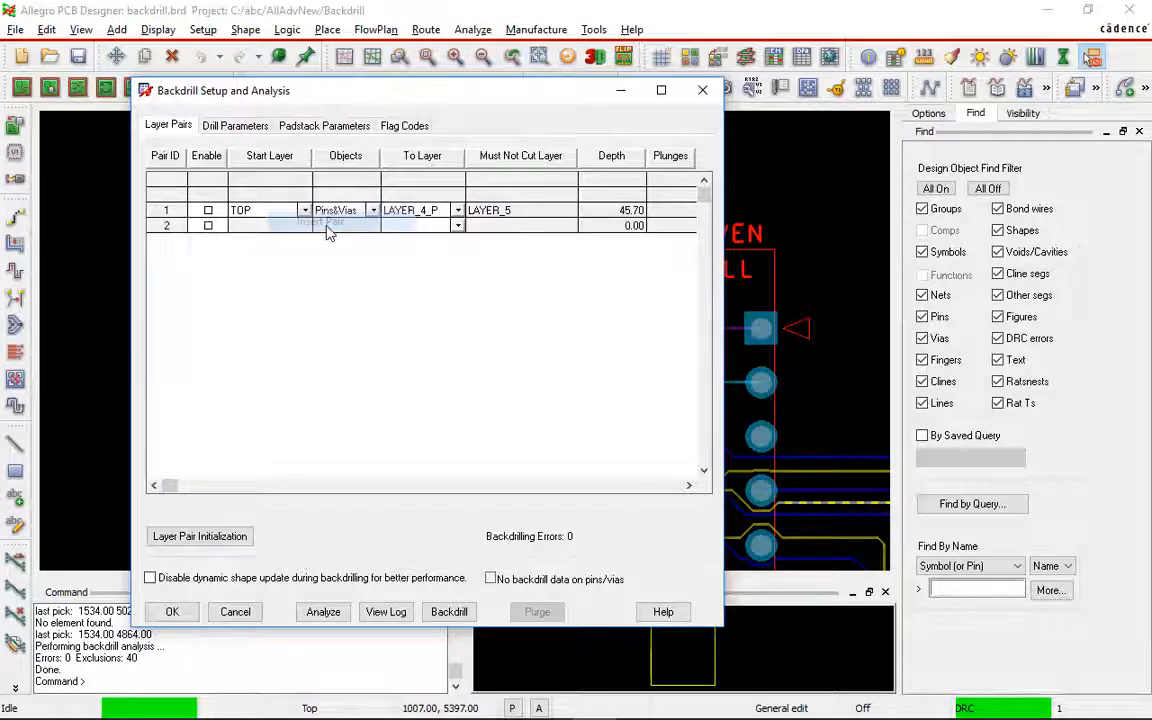
pyautogui.click(457, 226)
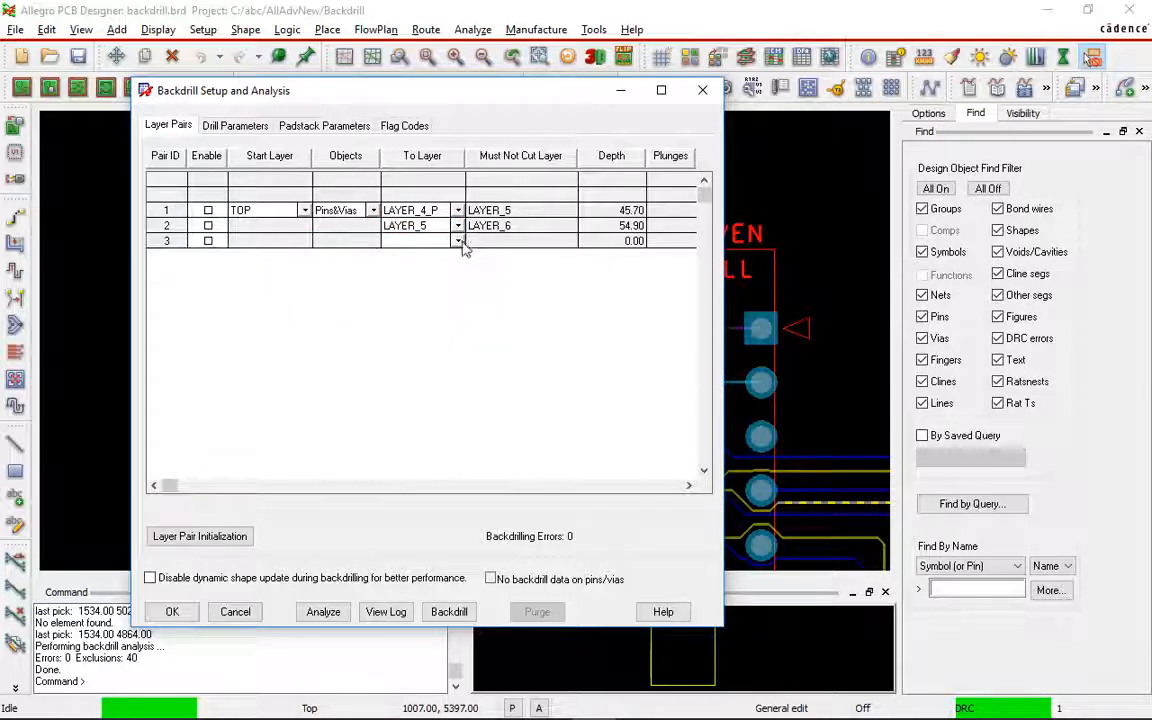
pyautogui.click(457, 241)
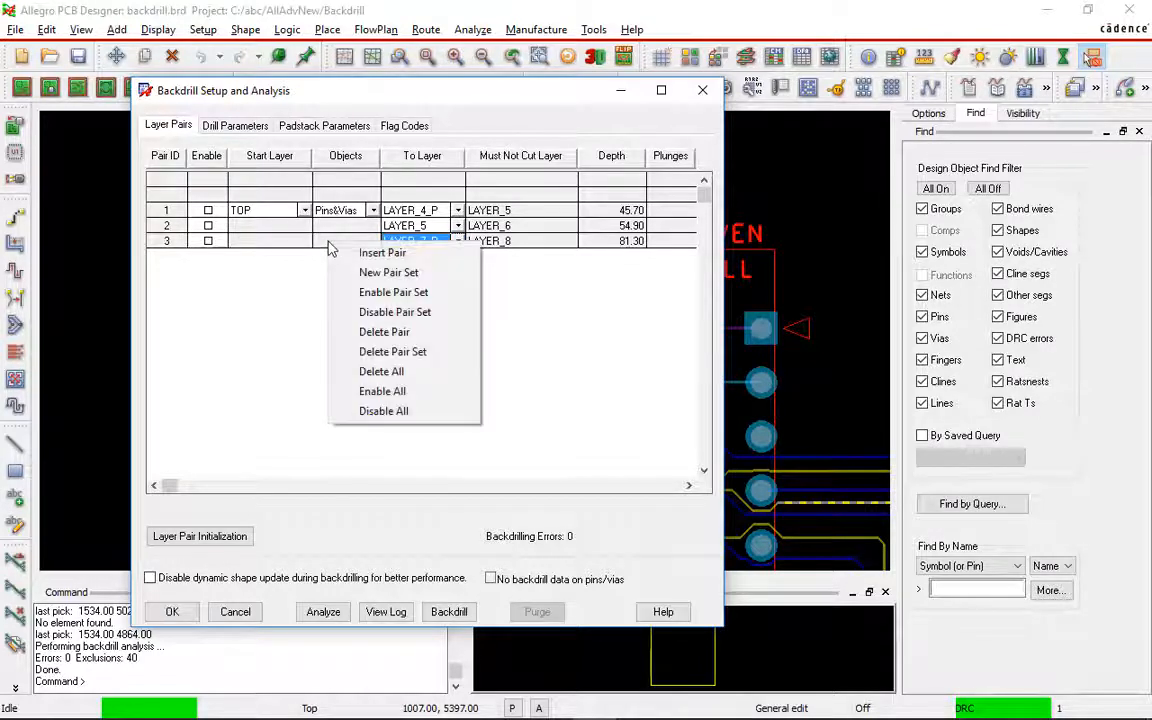
pyautogui.click(381, 252)
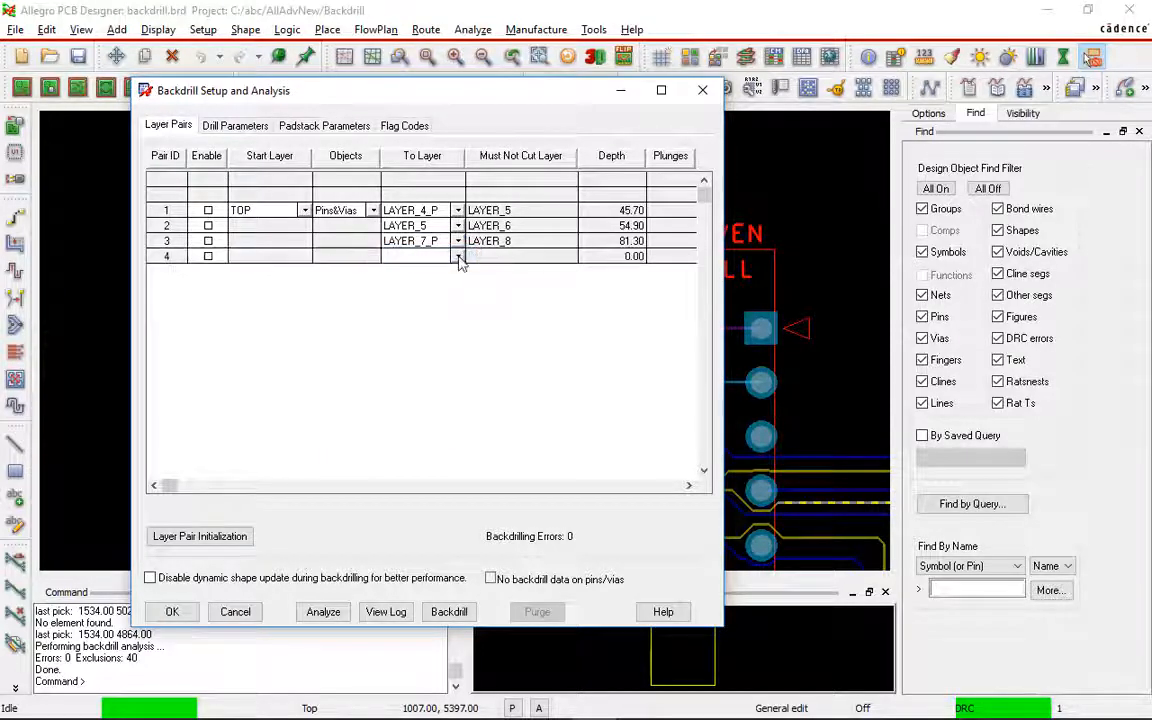
pyautogui.click(457, 256)
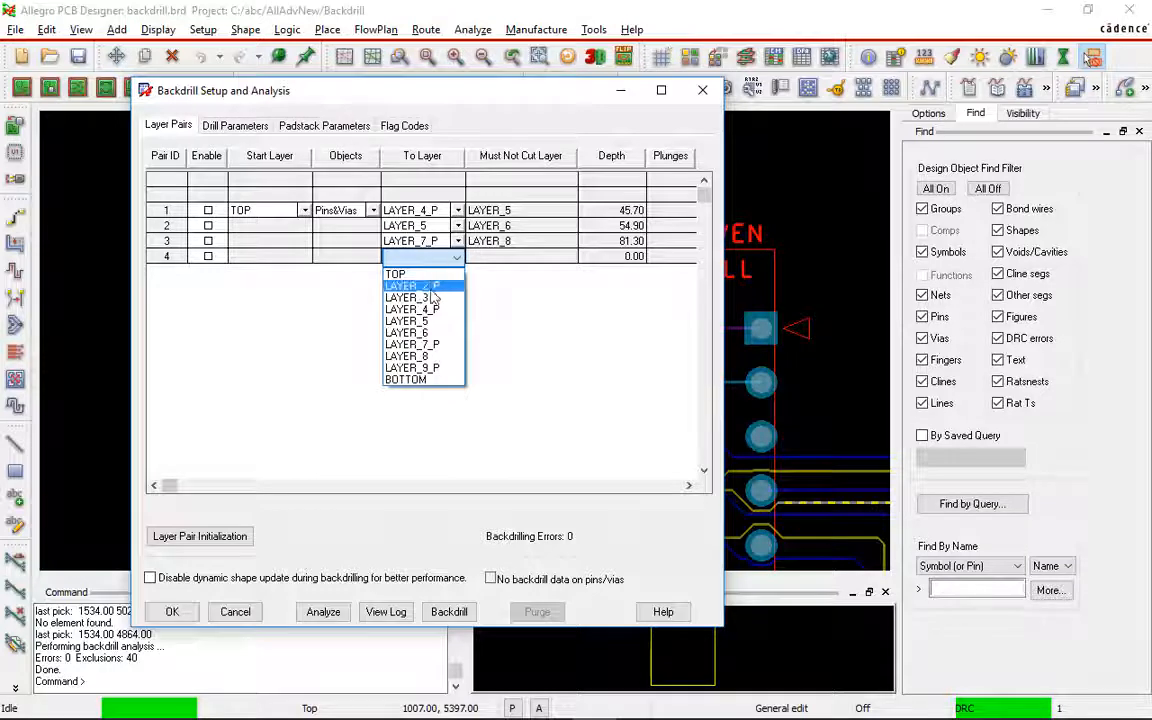
pyautogui.click(412, 367)
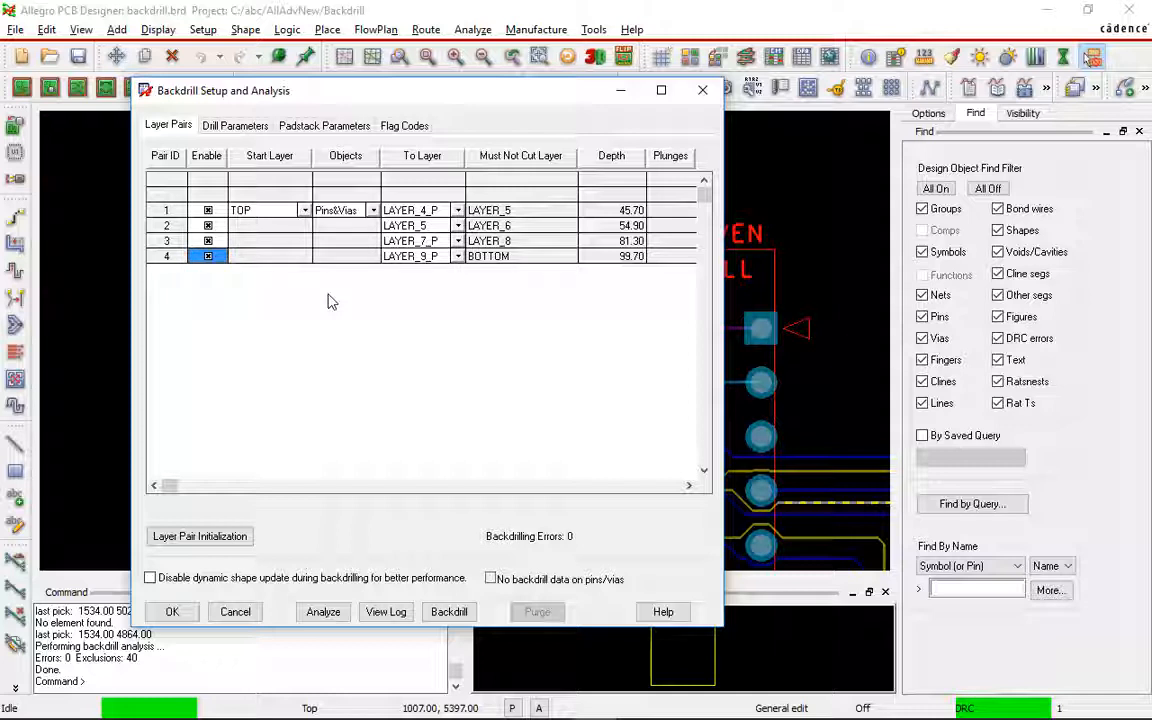
pyautogui.moveTo(198, 468)
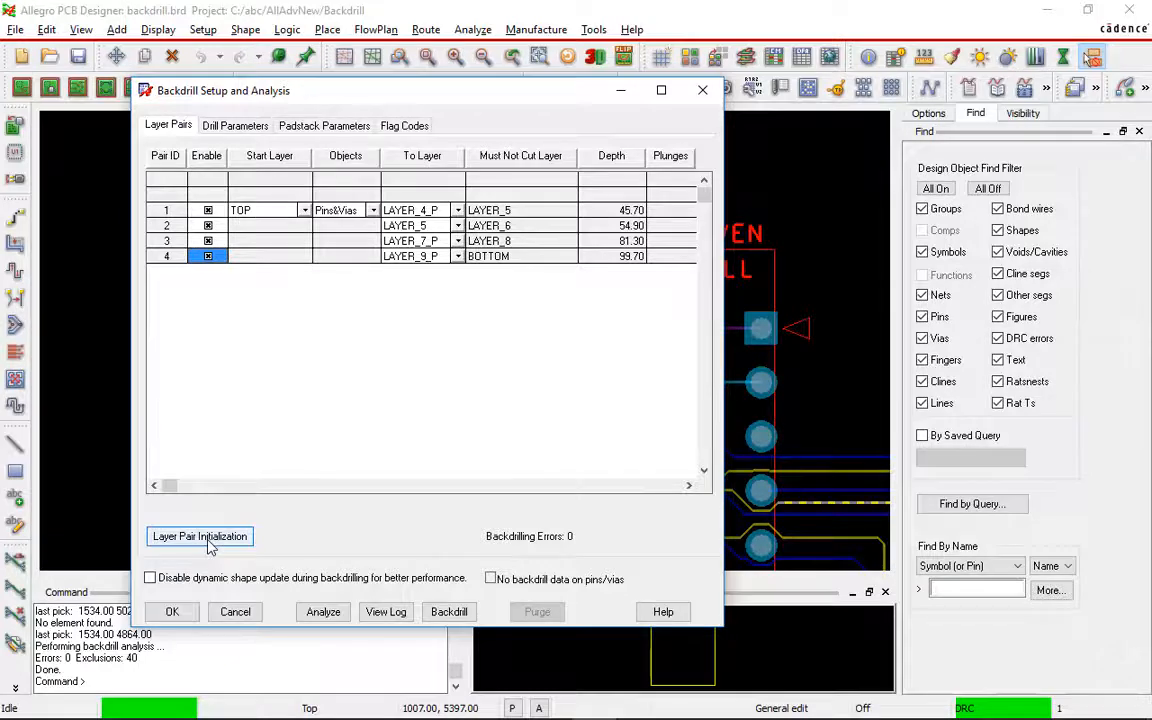
# Regenerate layer pairs using Minimize electrical stub length: three from TOP, six from BOTTOM.
pyautogui.click(199, 536)
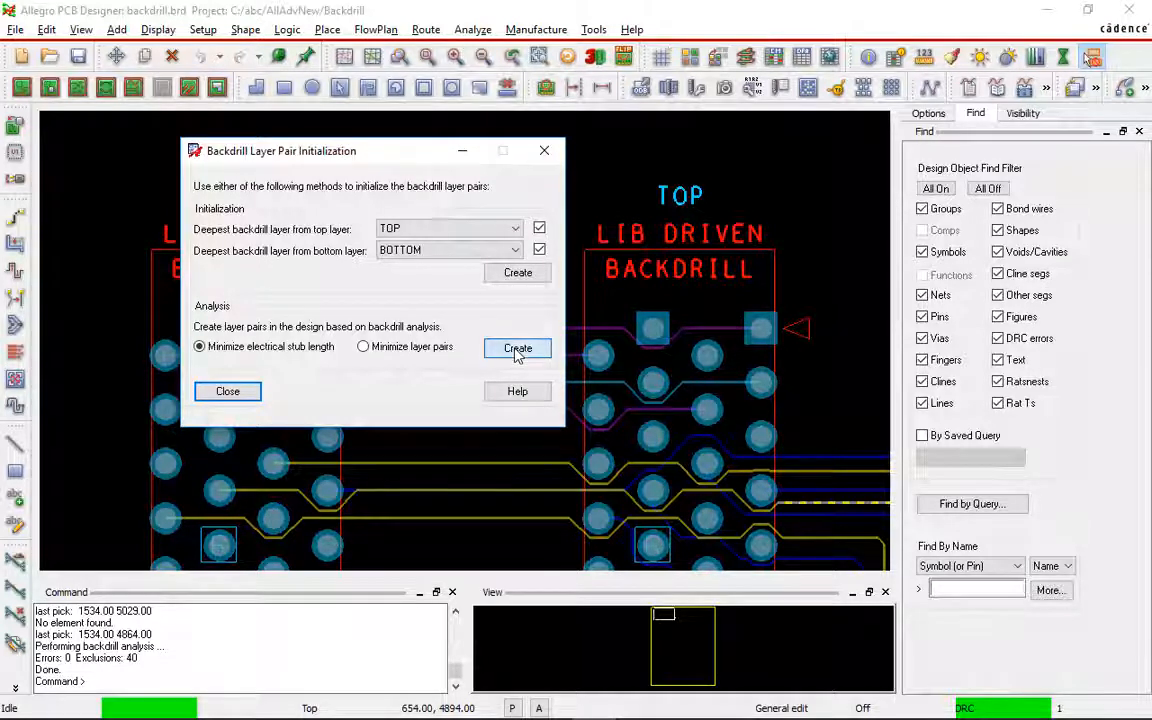
pyautogui.click(517, 348)
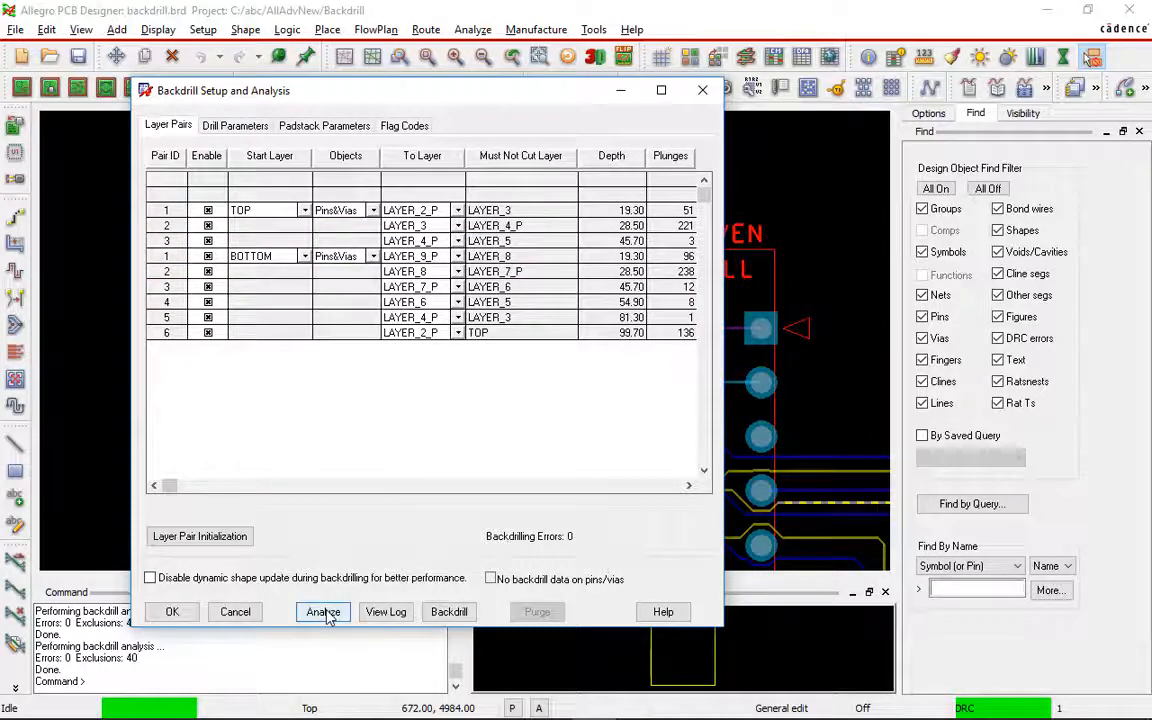
# Run the analysis and scroll its log to the Backdrilling from layer TOP section.
pyautogui.click(385, 612)
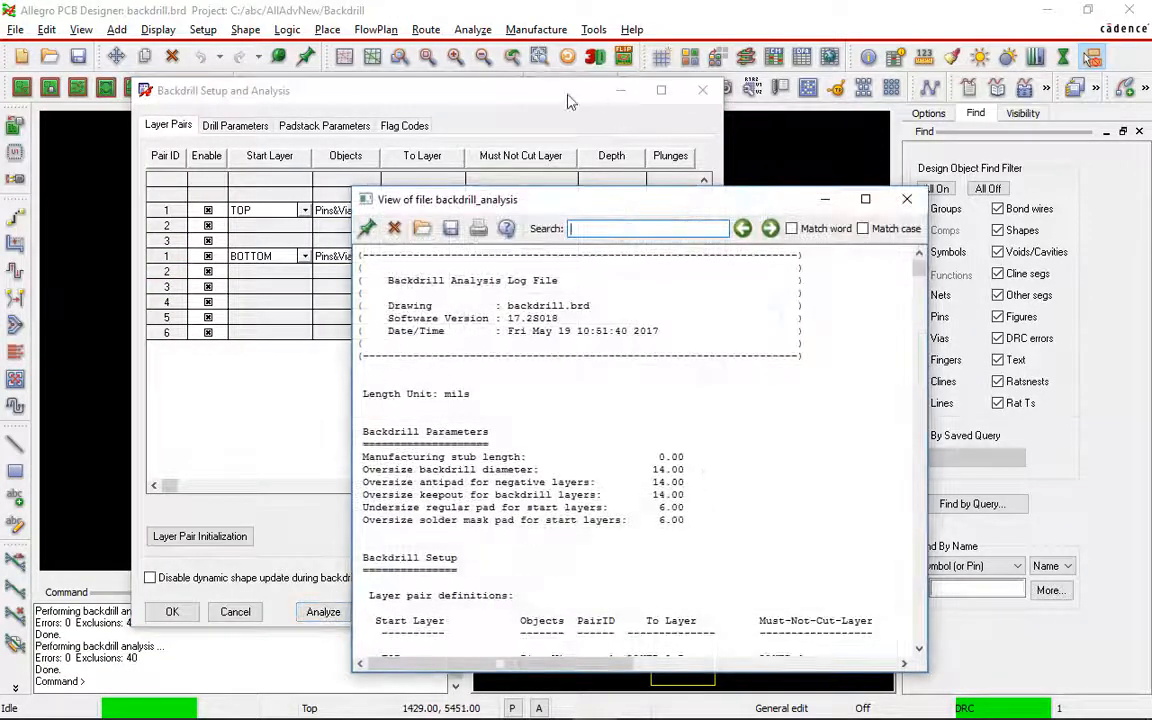
pyautogui.click(907, 199)
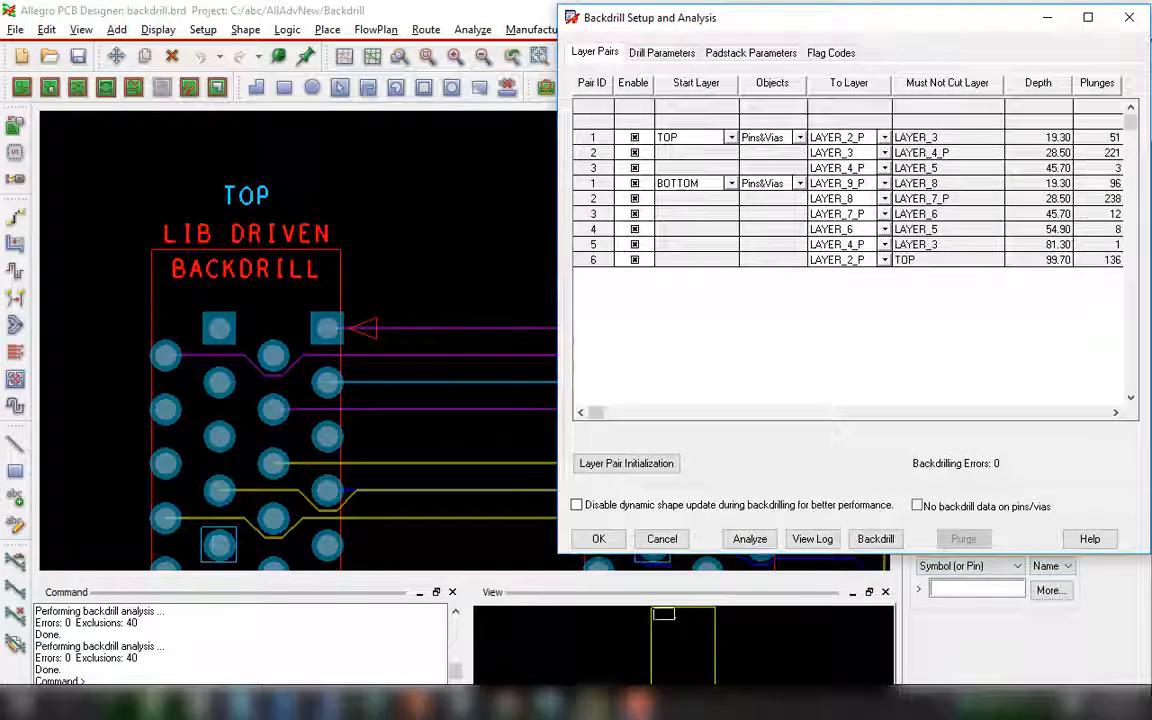
pyautogui.click(812, 538)
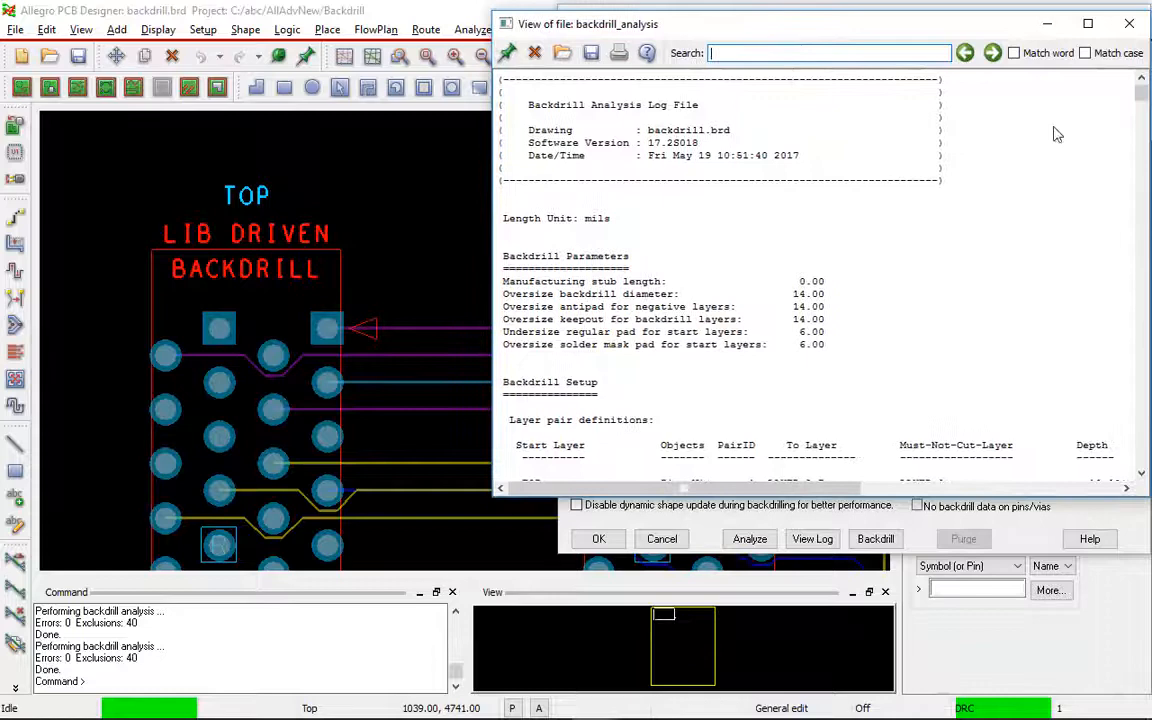
pyautogui.scroll(-3)
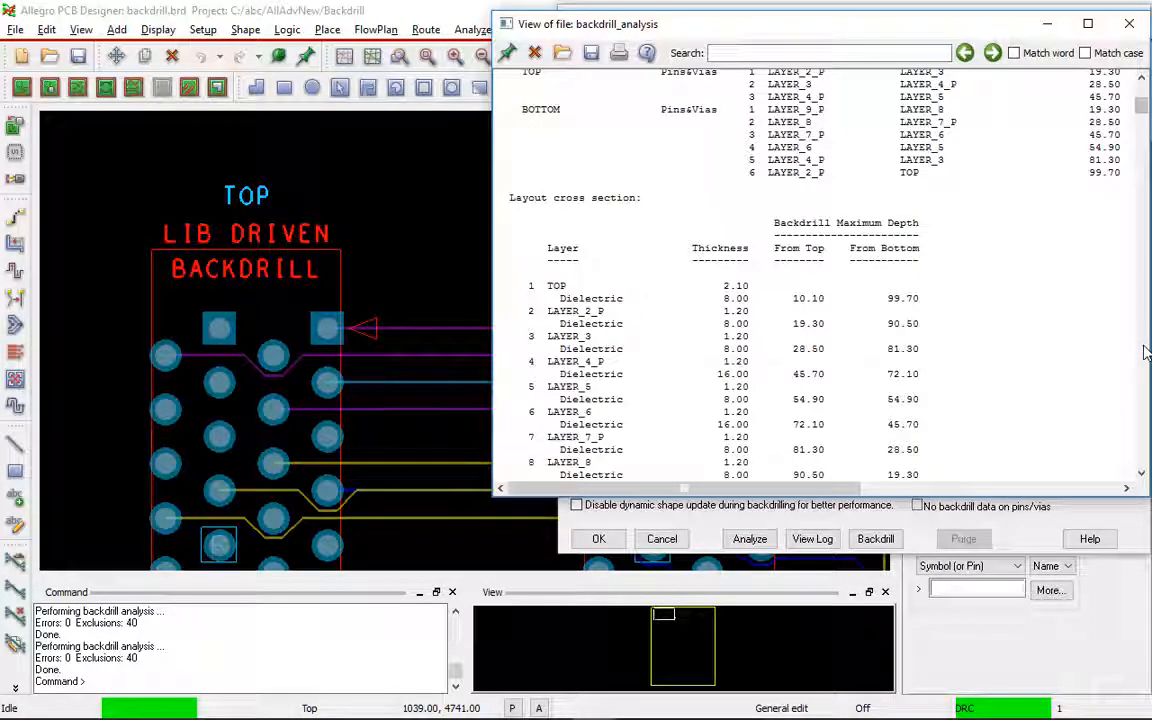
pyautogui.scroll(-3)
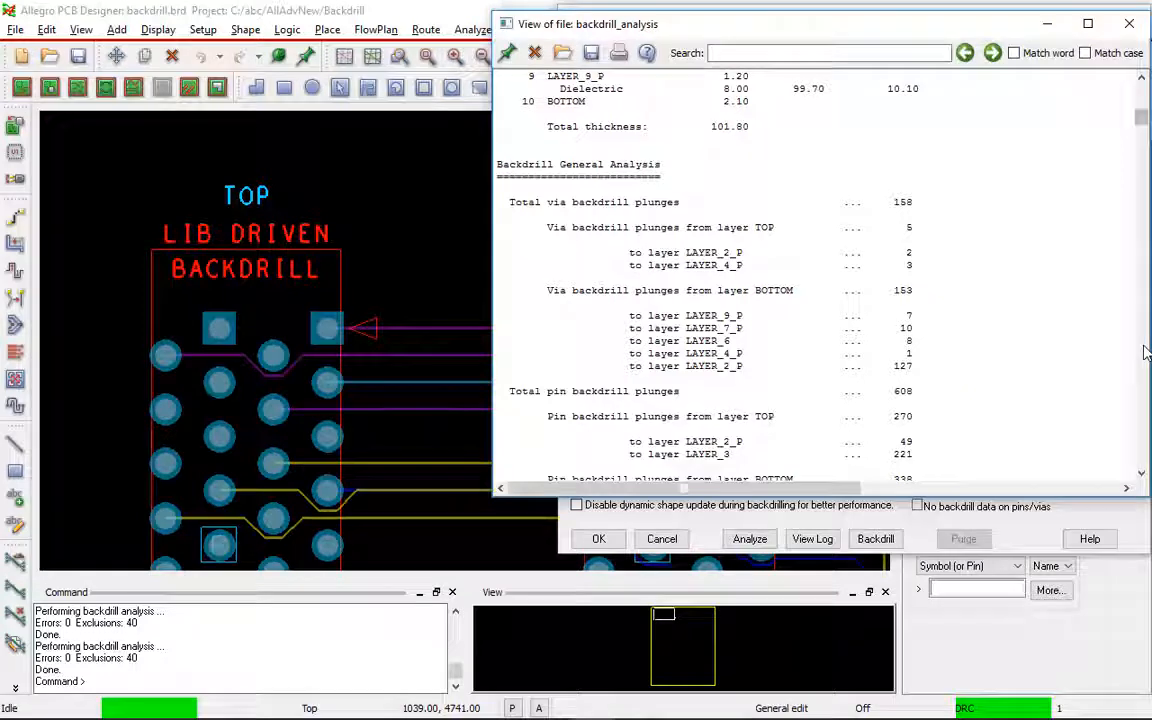
pyautogui.scroll(-3)
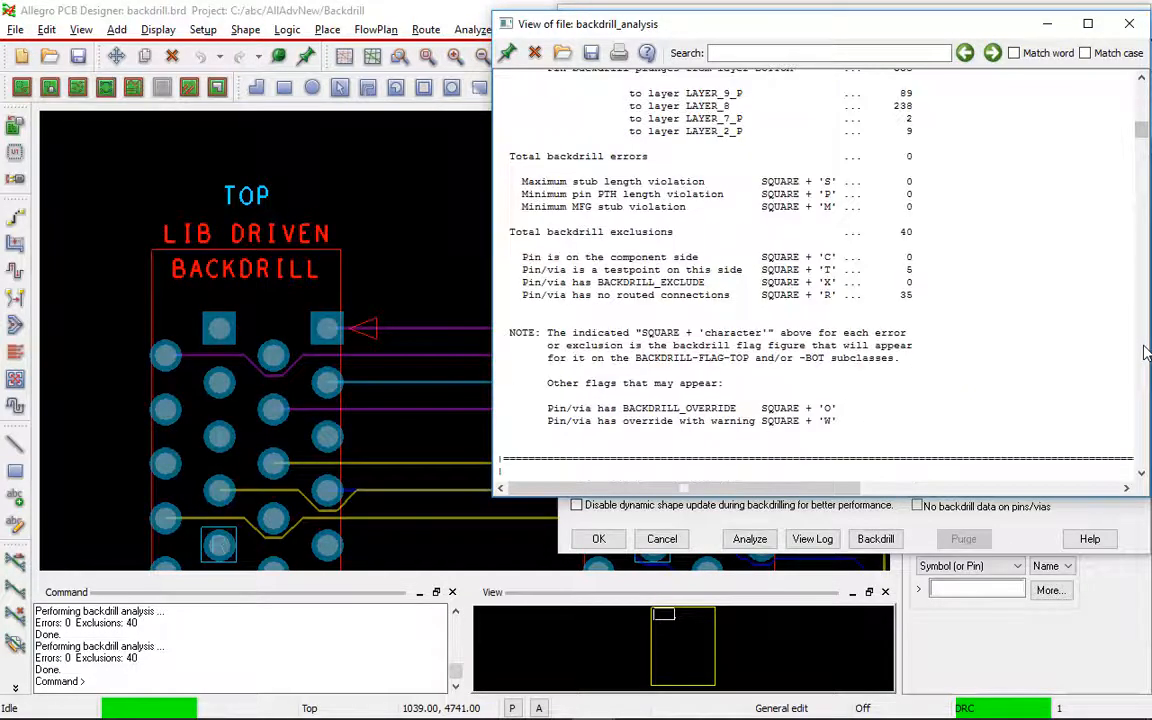
pyautogui.scroll(-3)
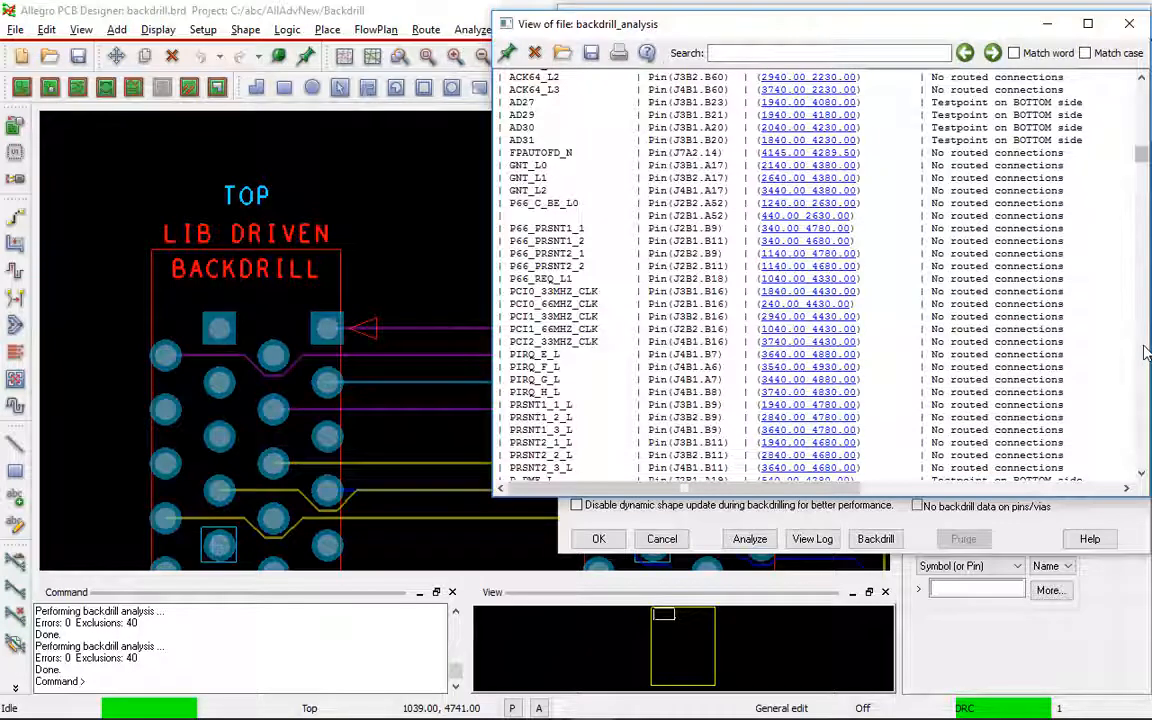
pyautogui.scroll(-3)
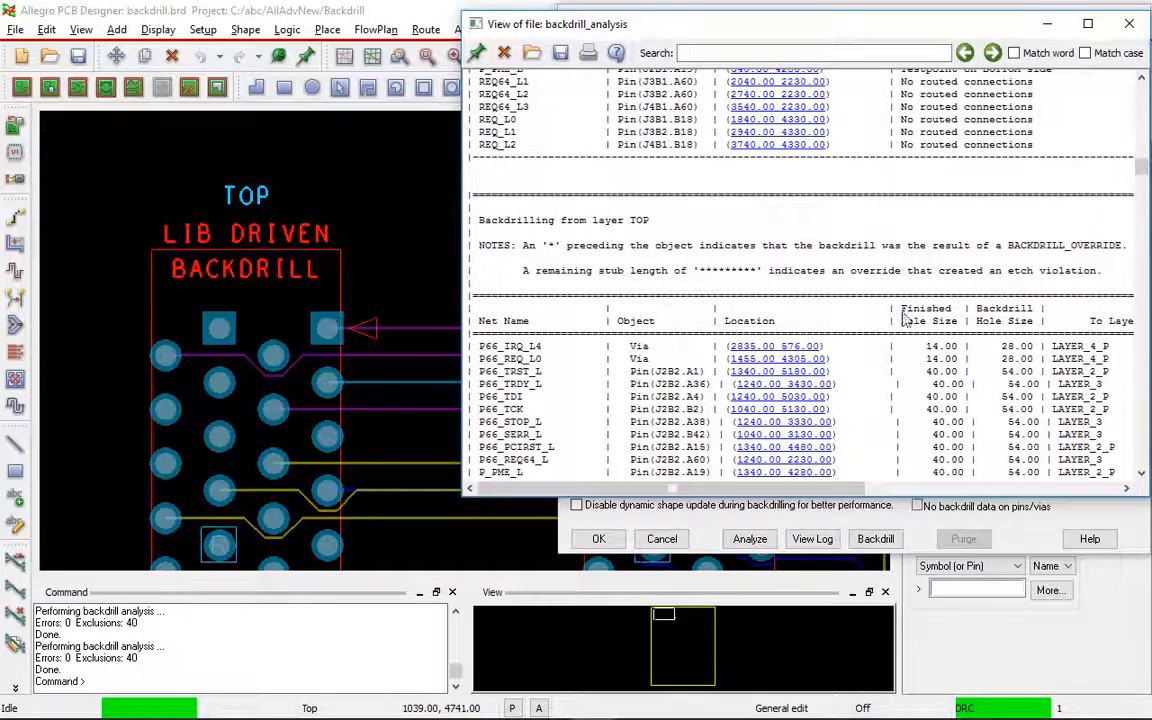
pyautogui.moveTo(882, 481)
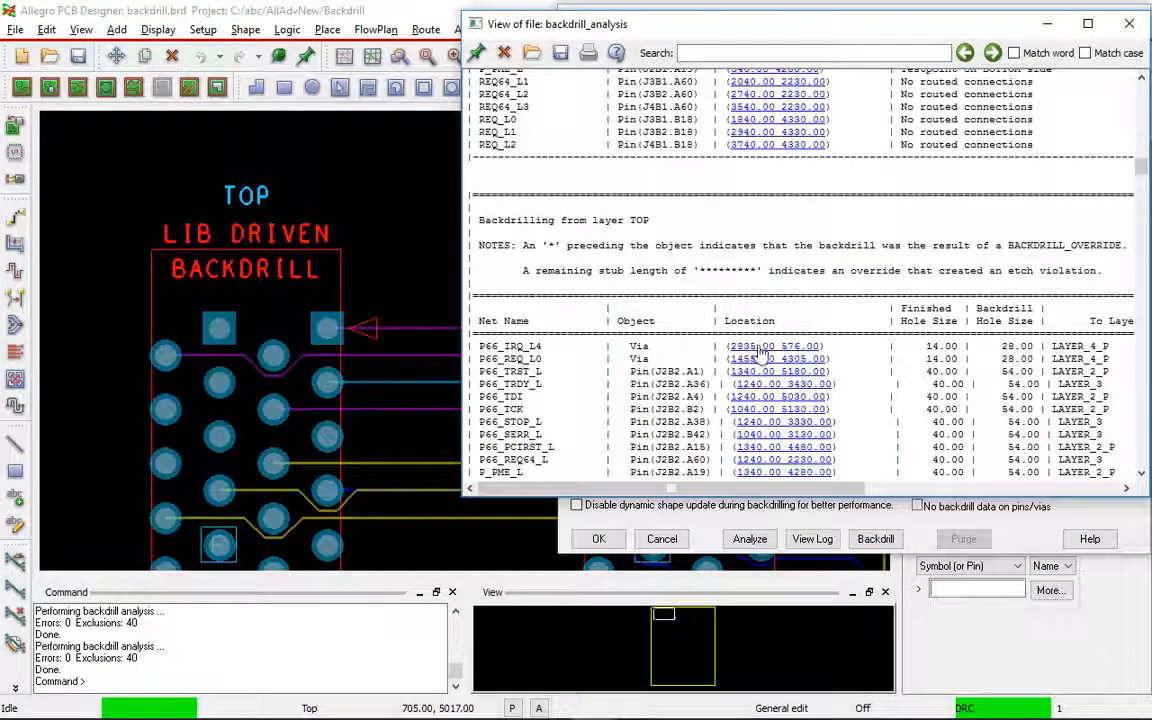
# Zoom the board to the P66_IRQ_L4 via at 2835.00 576.00 from the log.
pyautogui.click(773, 346)
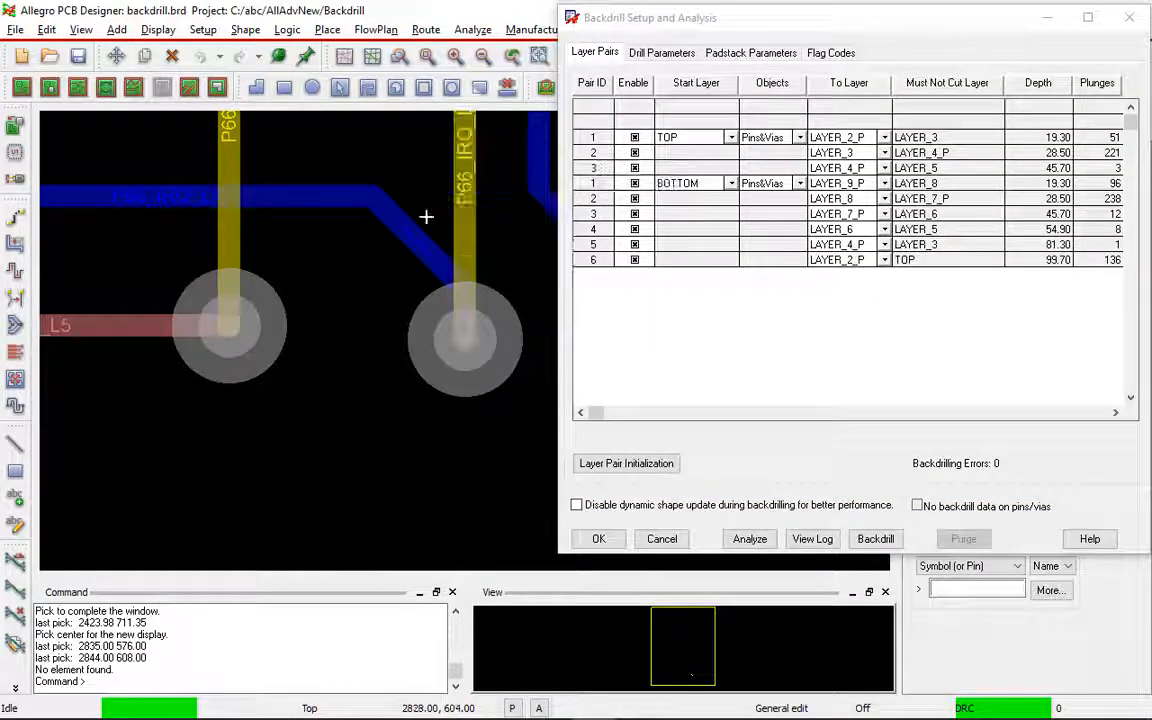
pyautogui.moveTo(403, 232)
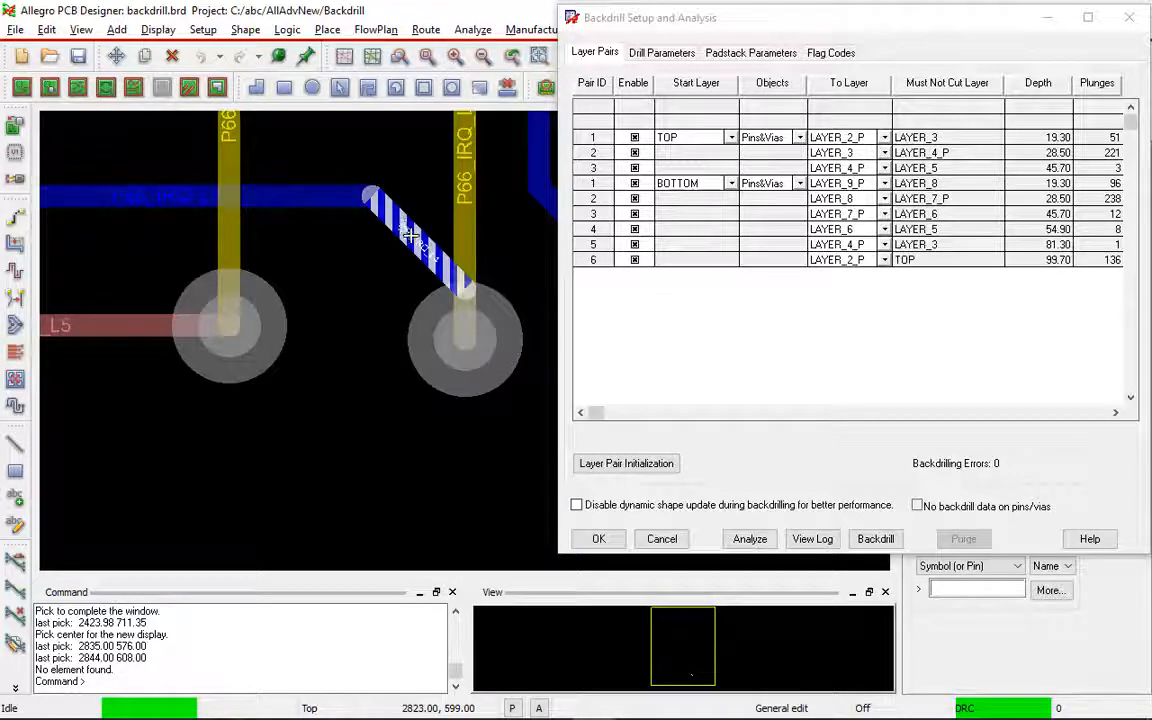
pyautogui.moveTo(350, 203)
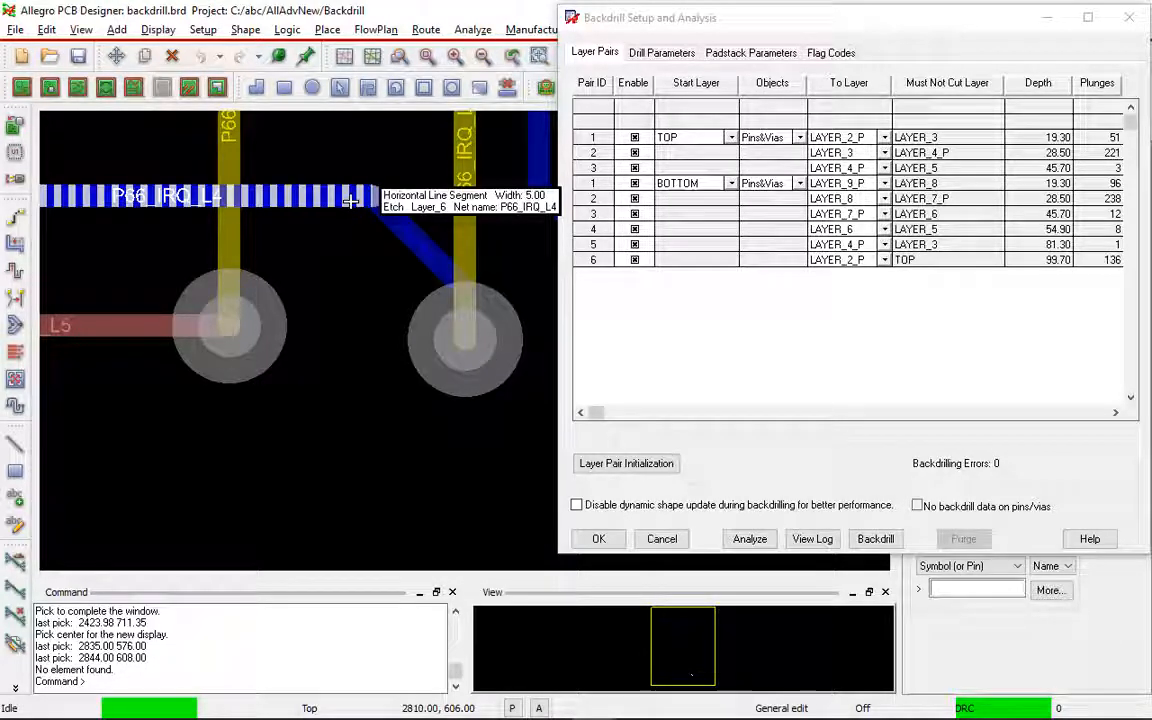
pyautogui.moveTo(396, 251)
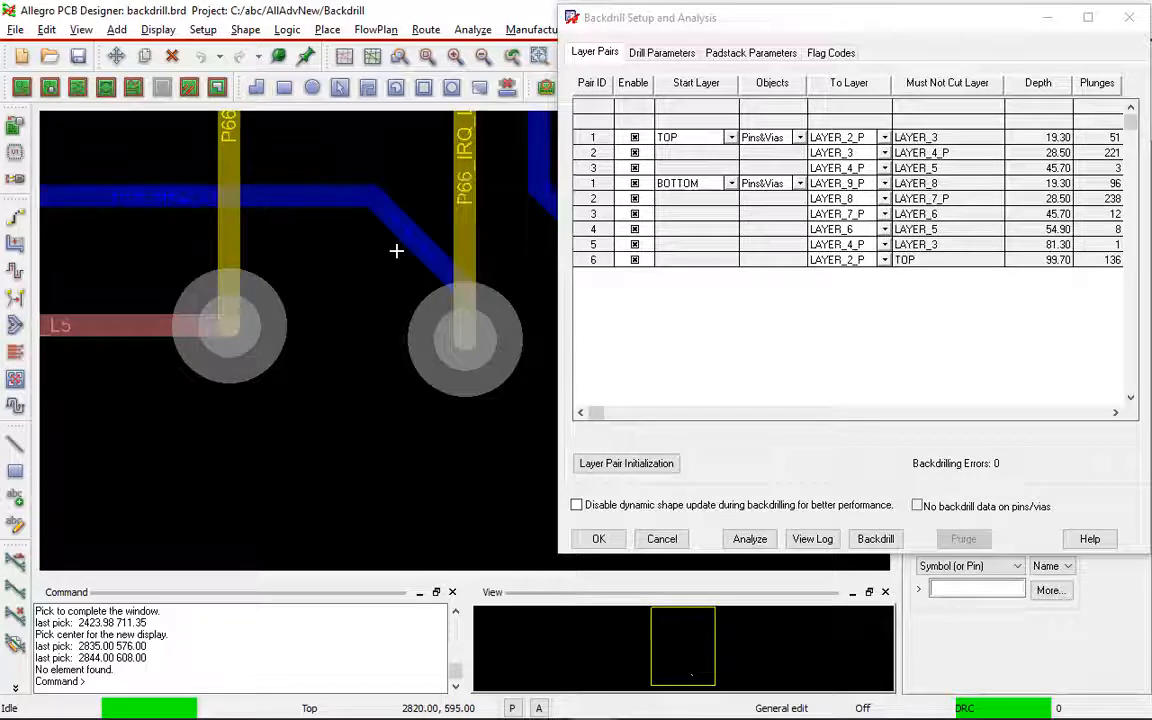
pyautogui.moveTo(465, 180)
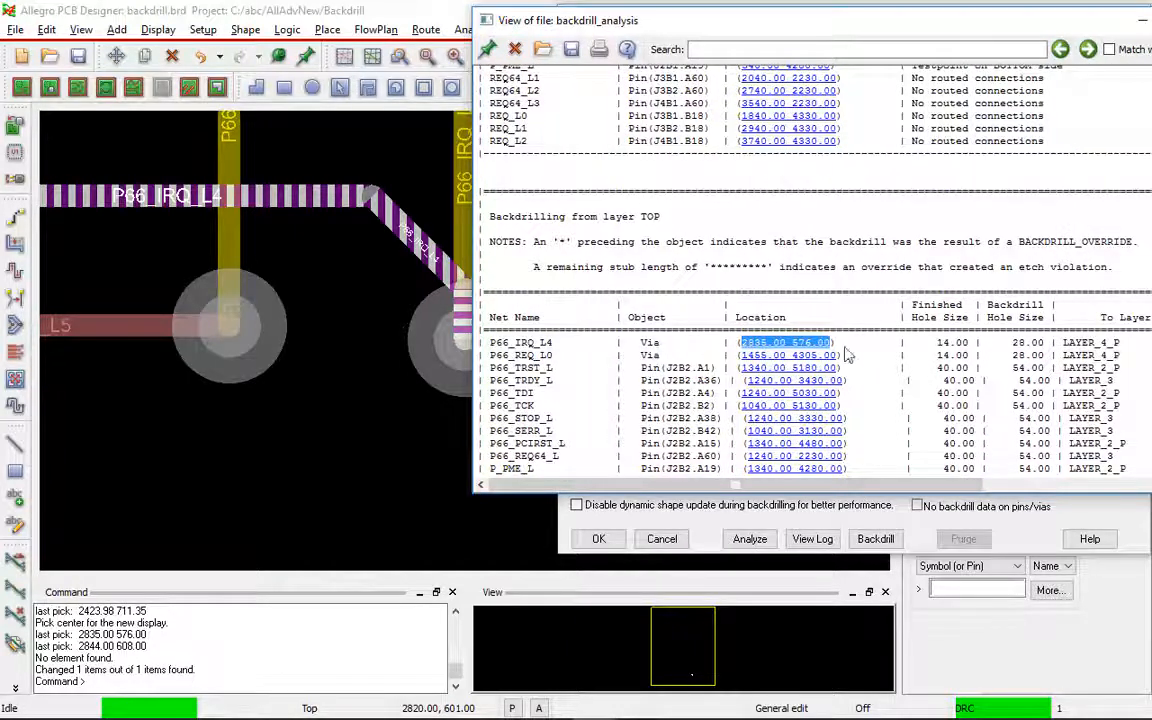
# Jump to the P66_REQ_L0 via to rework its trace, then to P66_IRQ_L5.
pyautogui.click(785, 355)
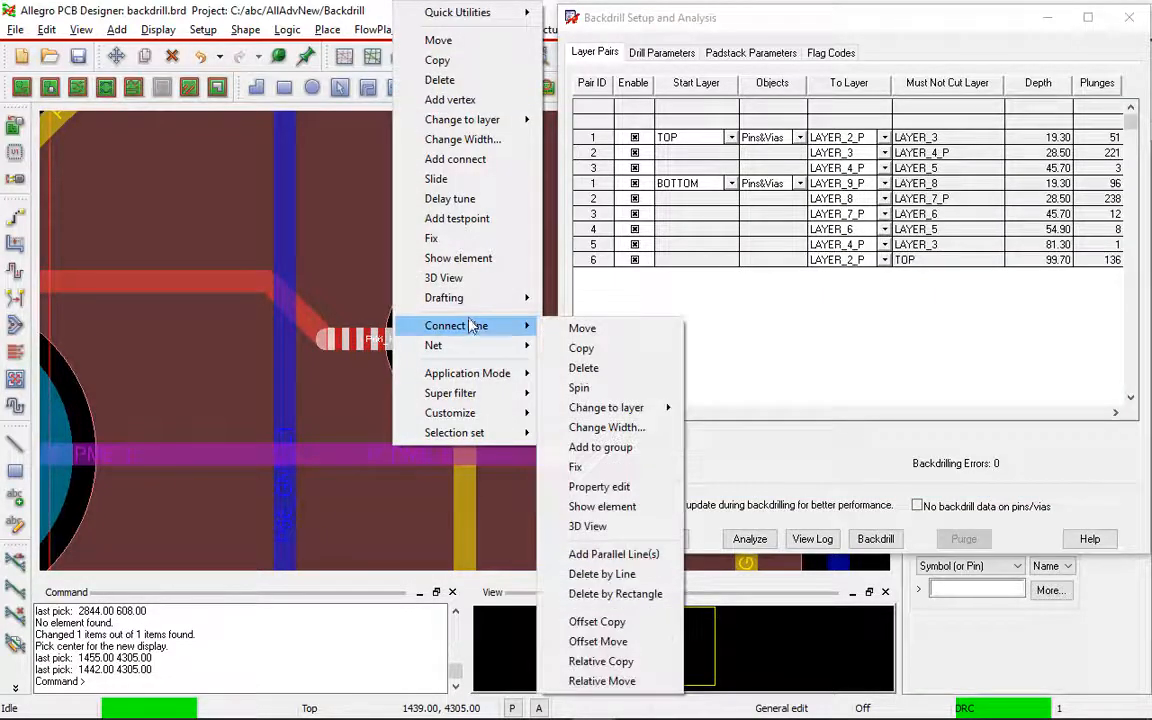
pyautogui.moveTo(606, 407)
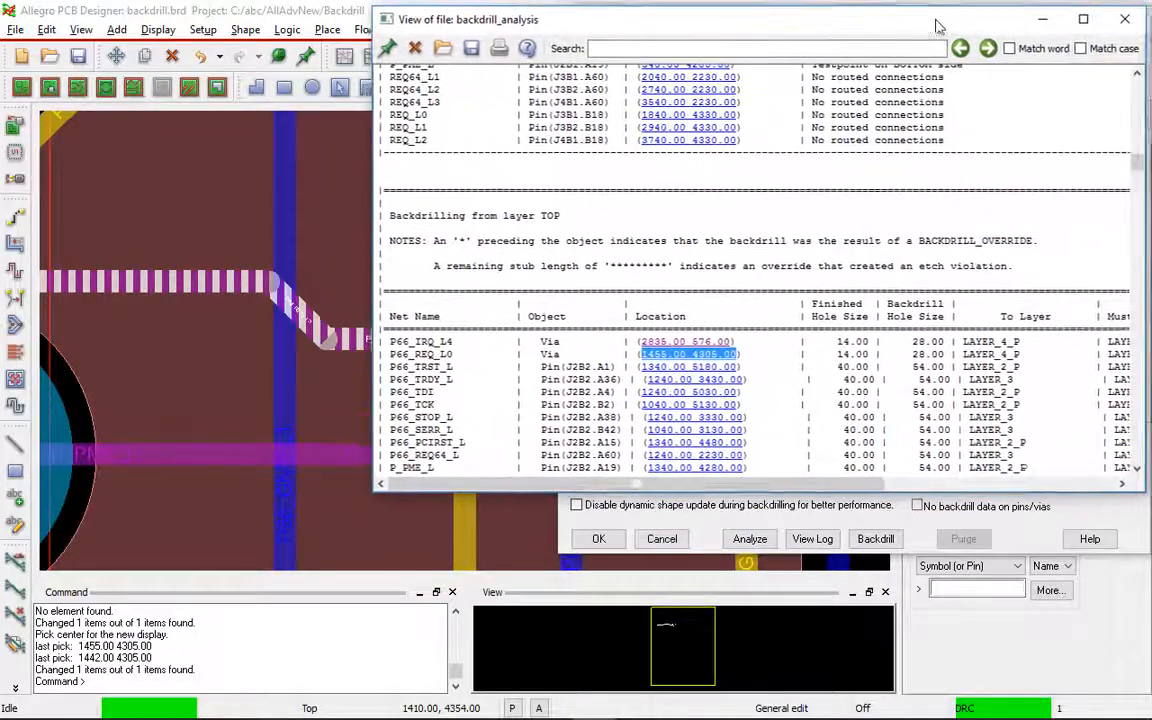
pyautogui.scroll(-3)
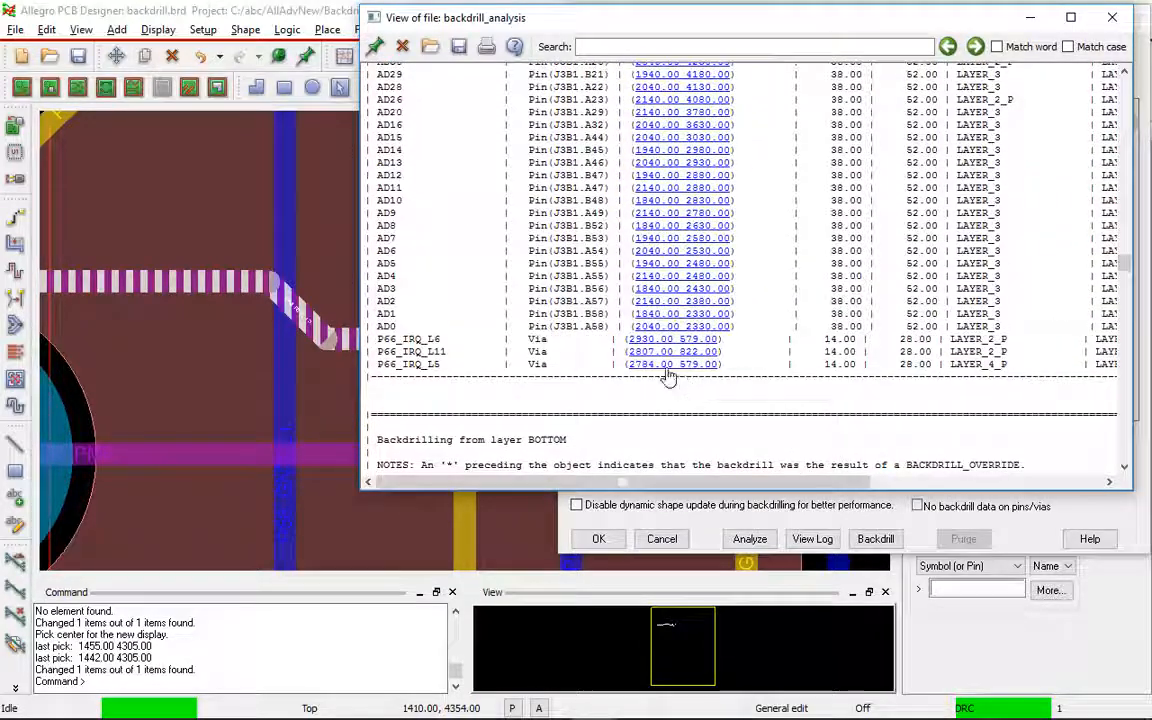
pyautogui.click(672, 364)
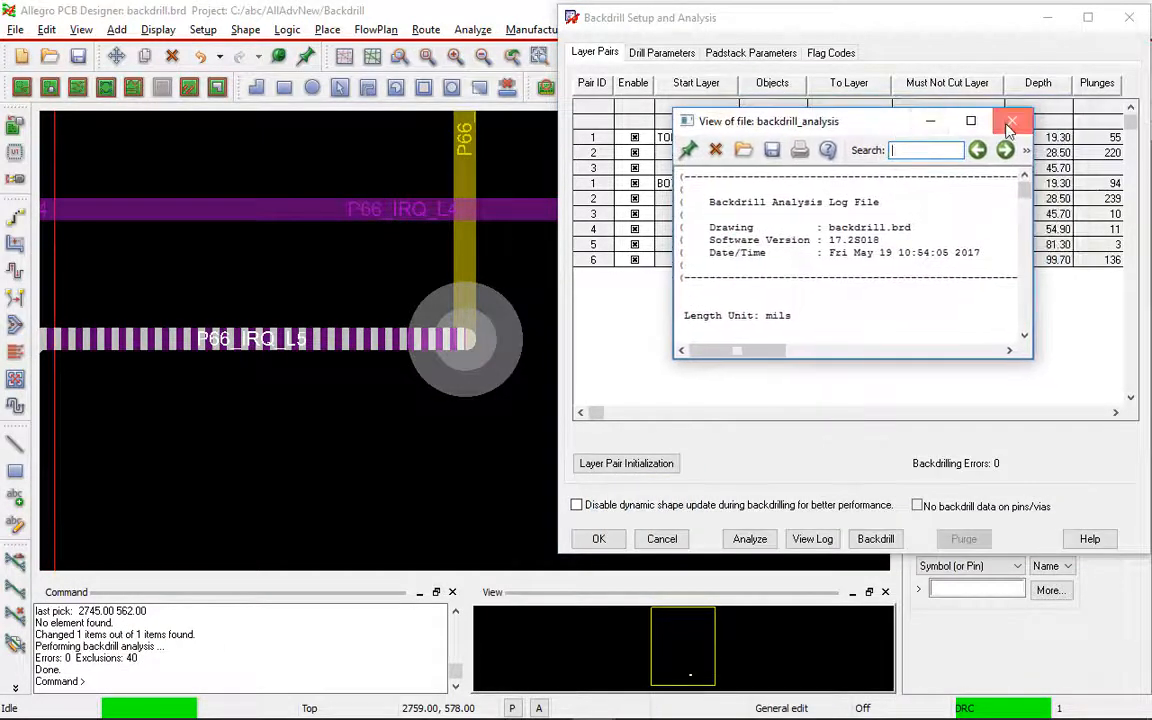
# Close the analysis log and disable the TOP LAYER_4_P to LAYER_5 pair.
pyautogui.click(1013, 119)
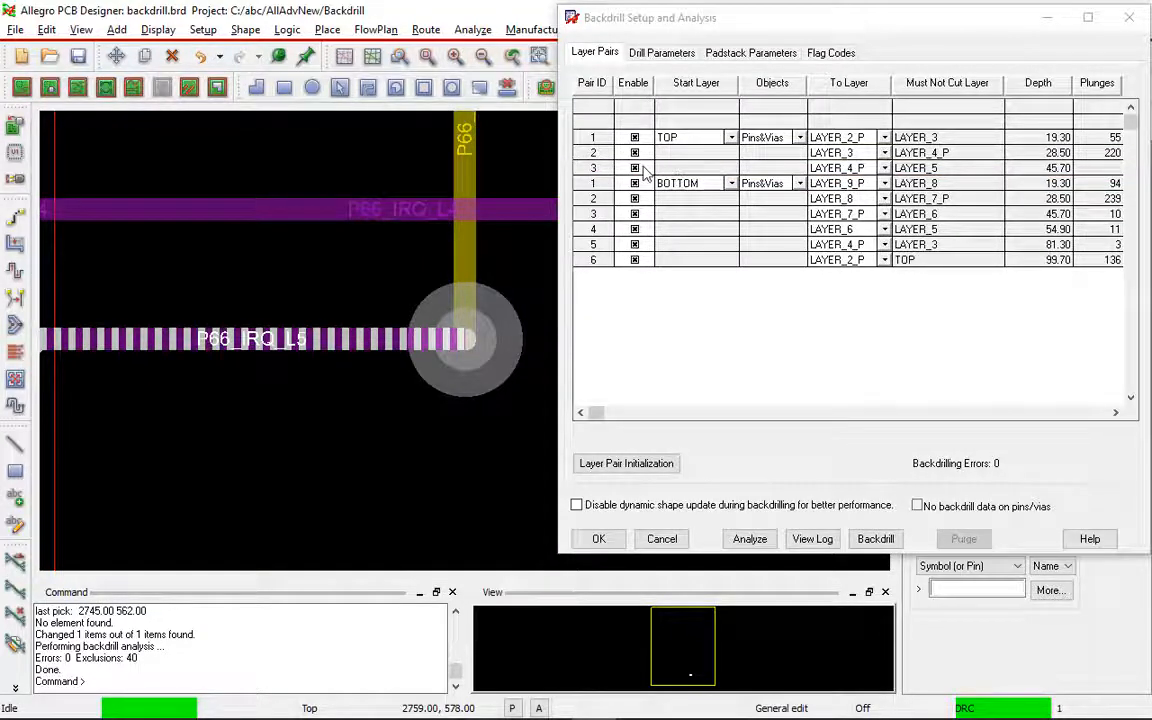
pyautogui.click(633, 167)
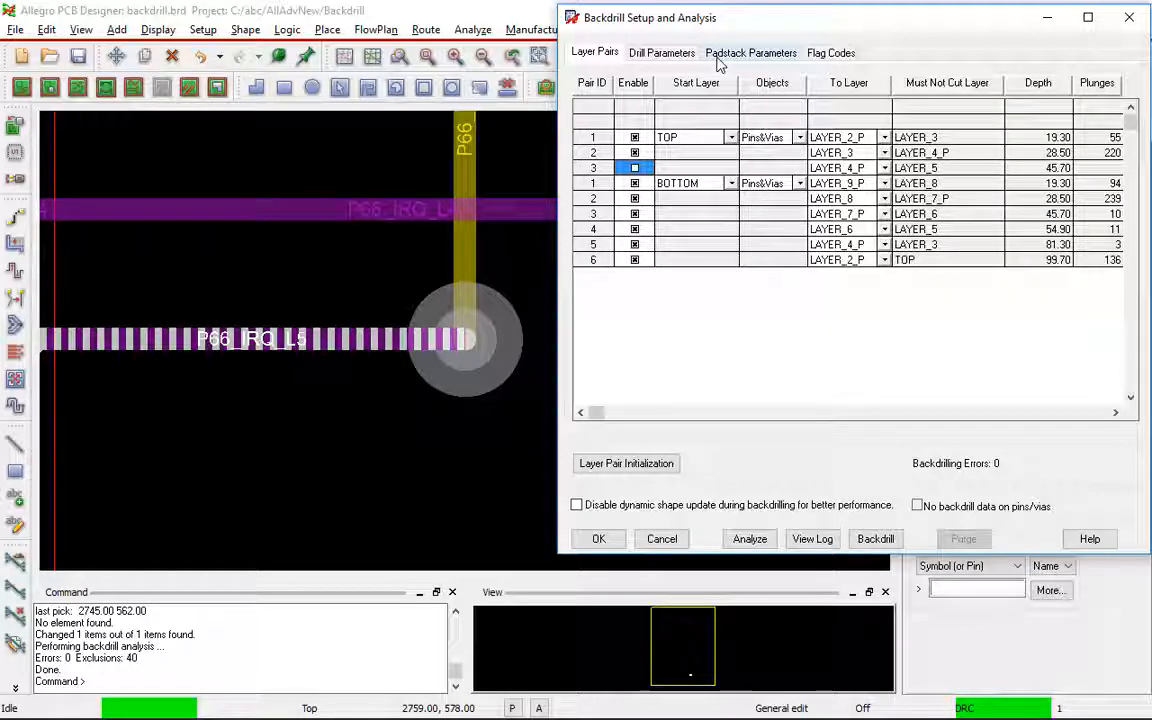
# Open the padstack report showing user-defined backdrill data for C60P40_NT and S60P40_NT, then close it.
pyautogui.click(751, 52)
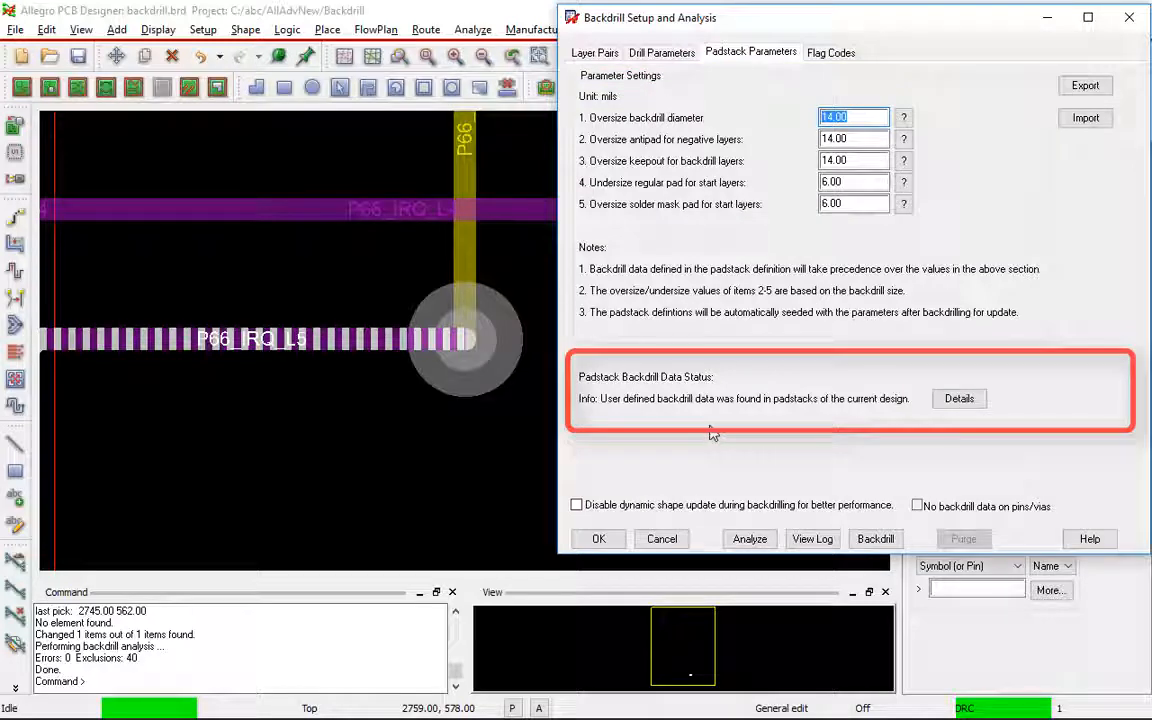
pyautogui.click(958, 398)
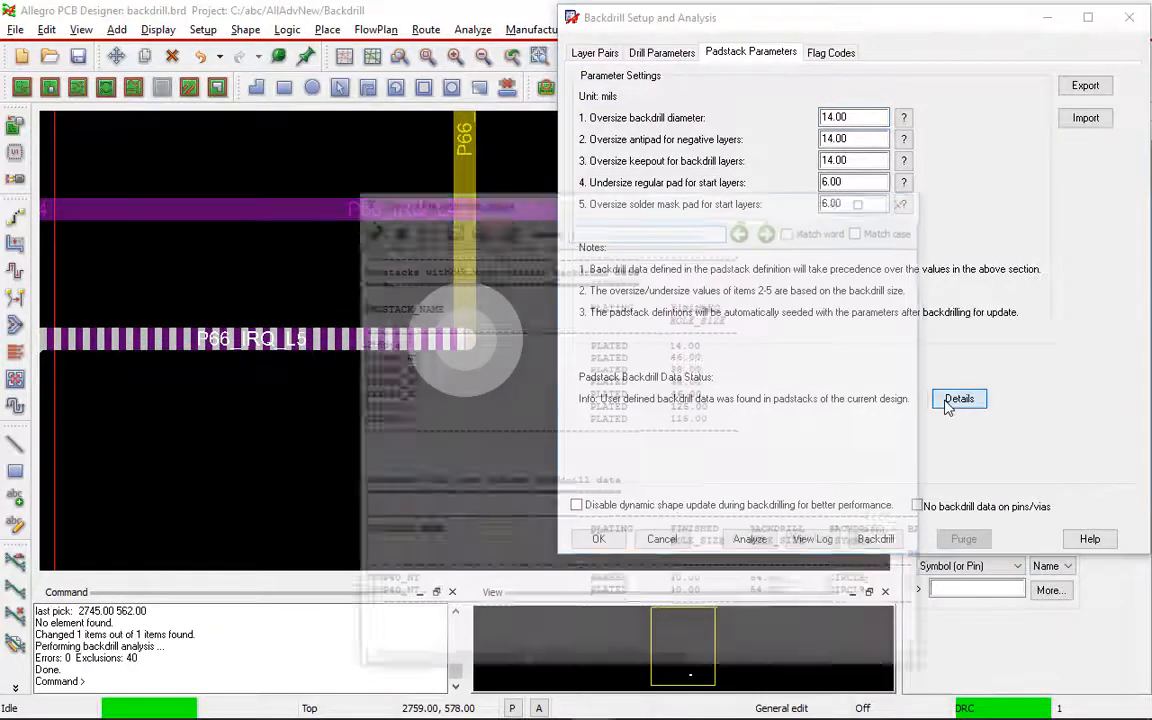
pyautogui.click(959, 398)
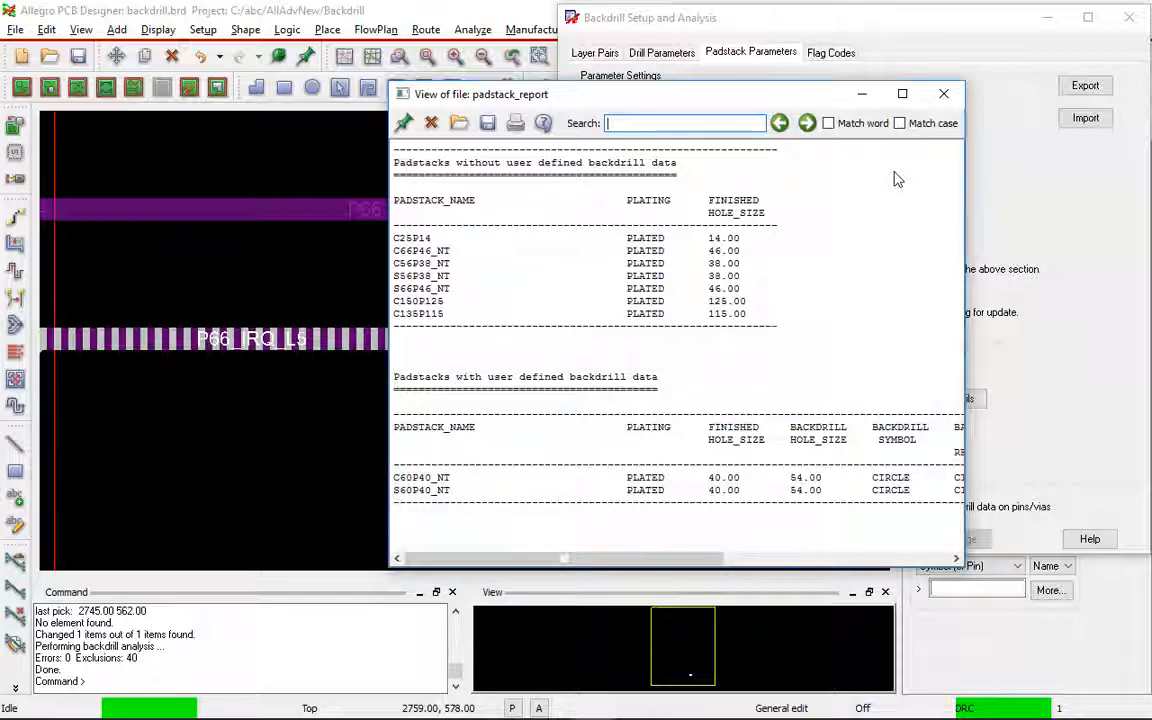
pyautogui.click(942, 92)
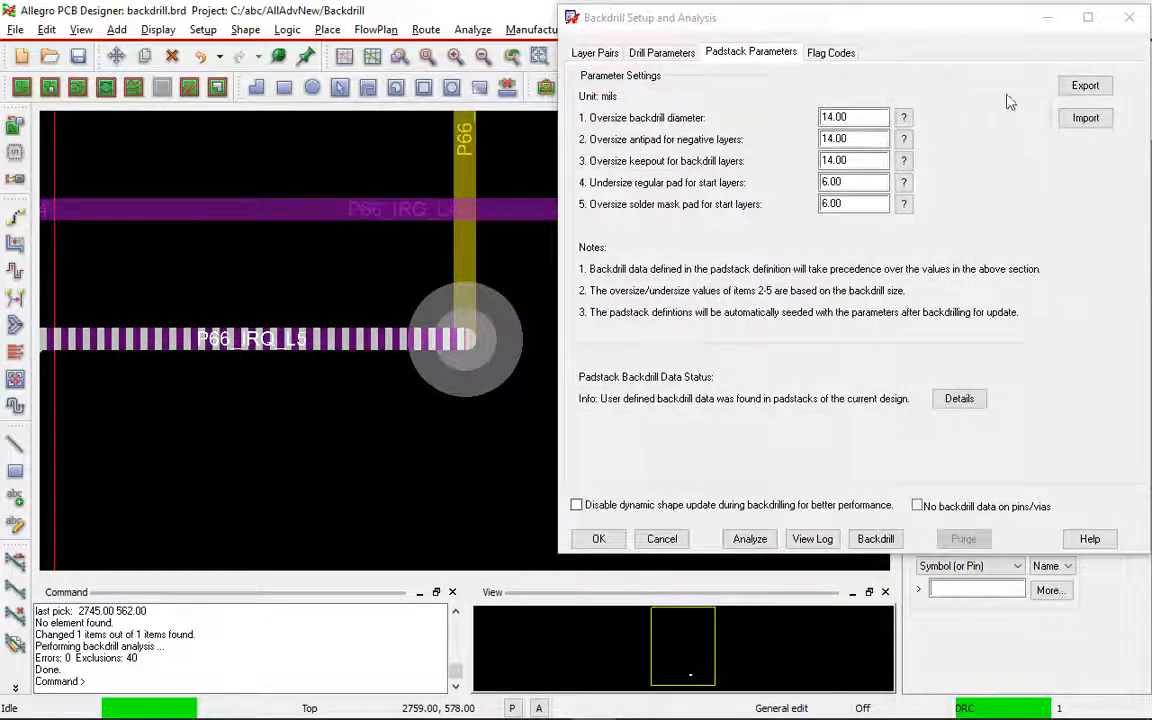
# Show flag codes and inspect the flagged P66_PRSNT1_1 connector pin, confirming it is unrouted.
pyautogui.click(847, 52)
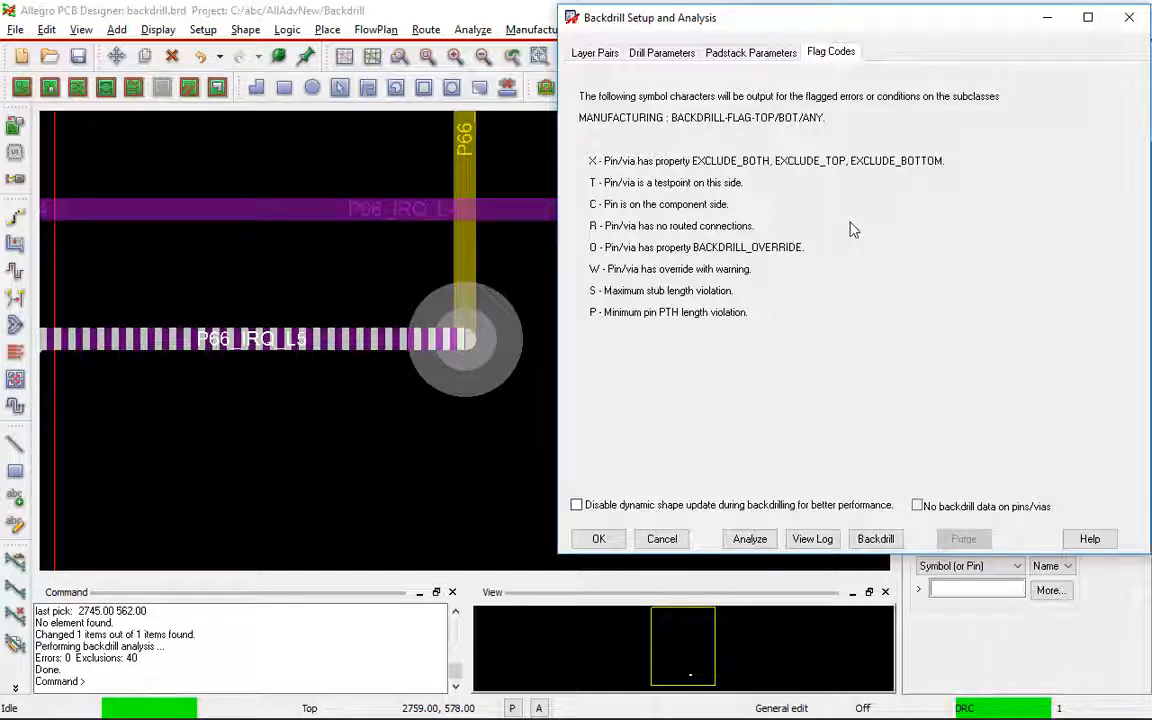
pyautogui.moveTo(601, 237)
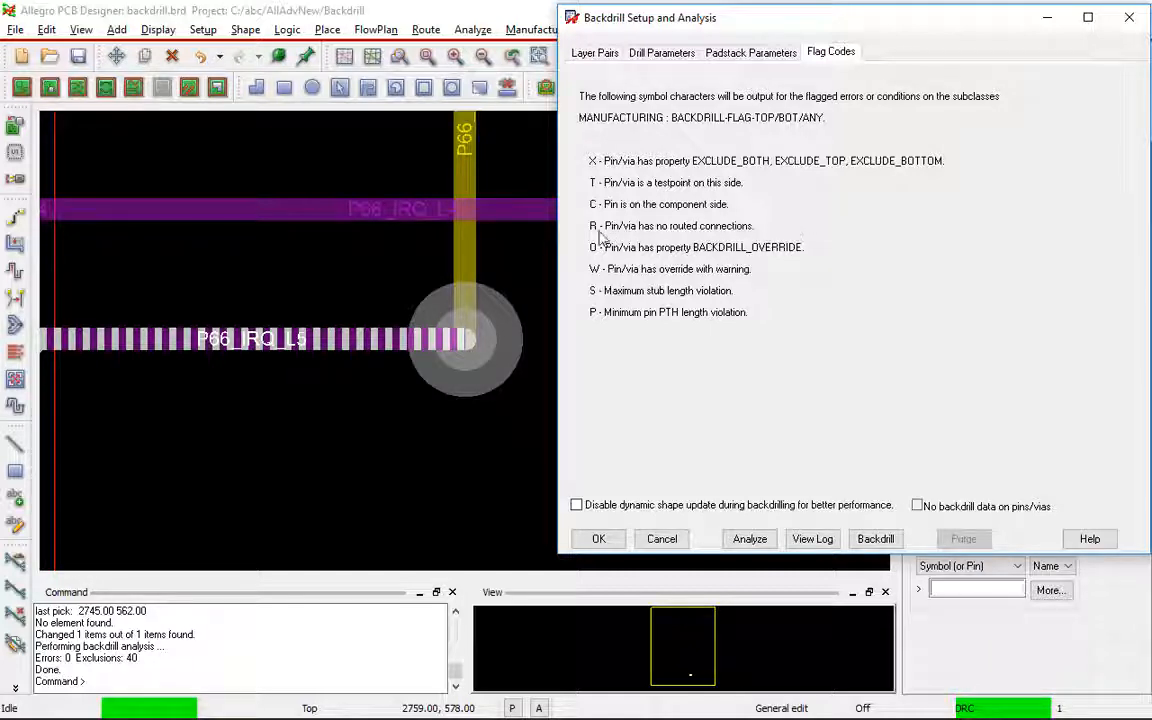
pyautogui.click(670, 225)
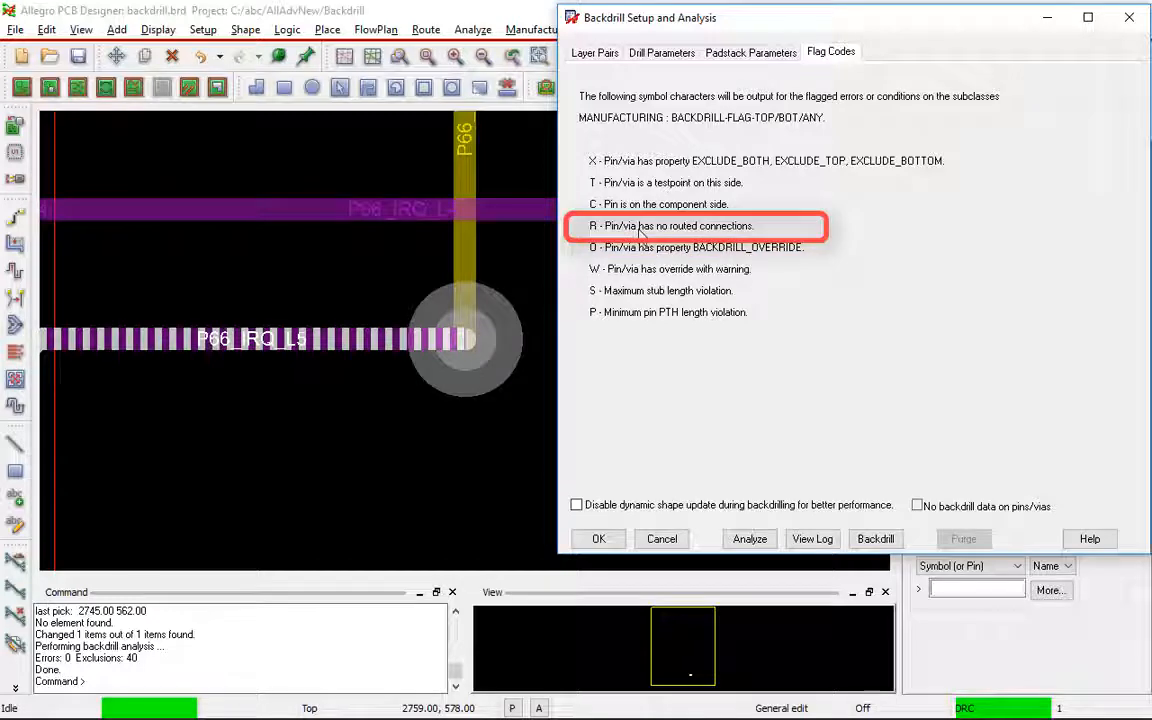
pyautogui.moveTo(321, 130)
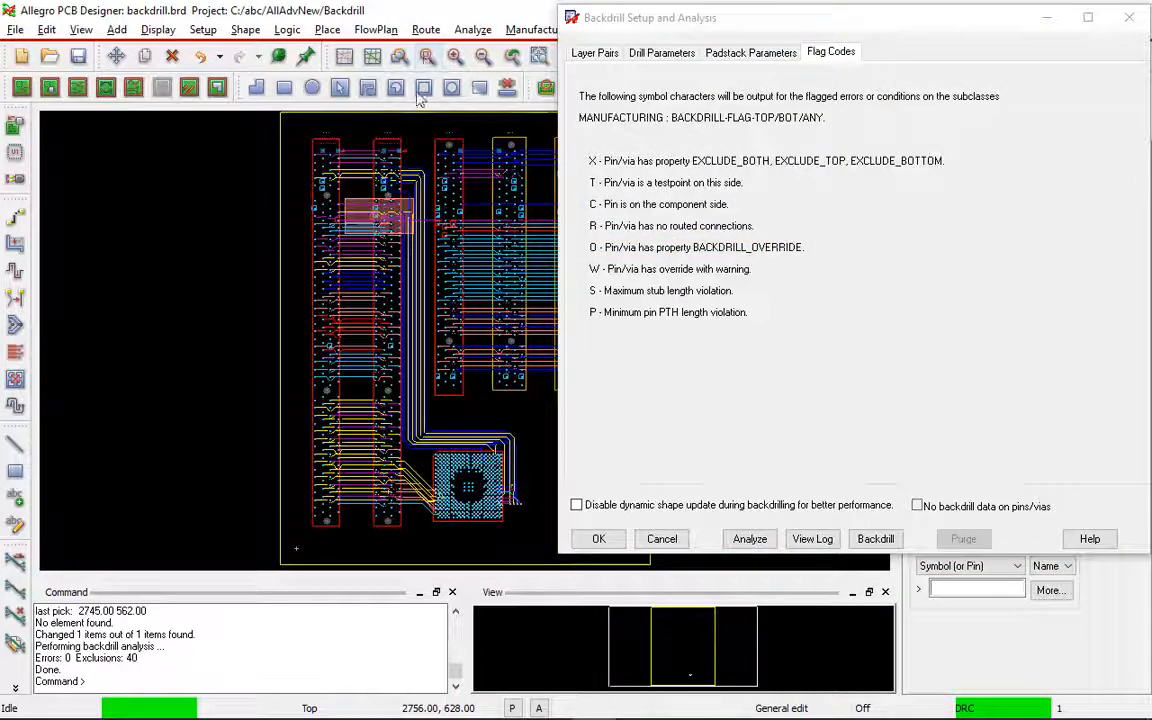
pyautogui.moveTo(408, 62)
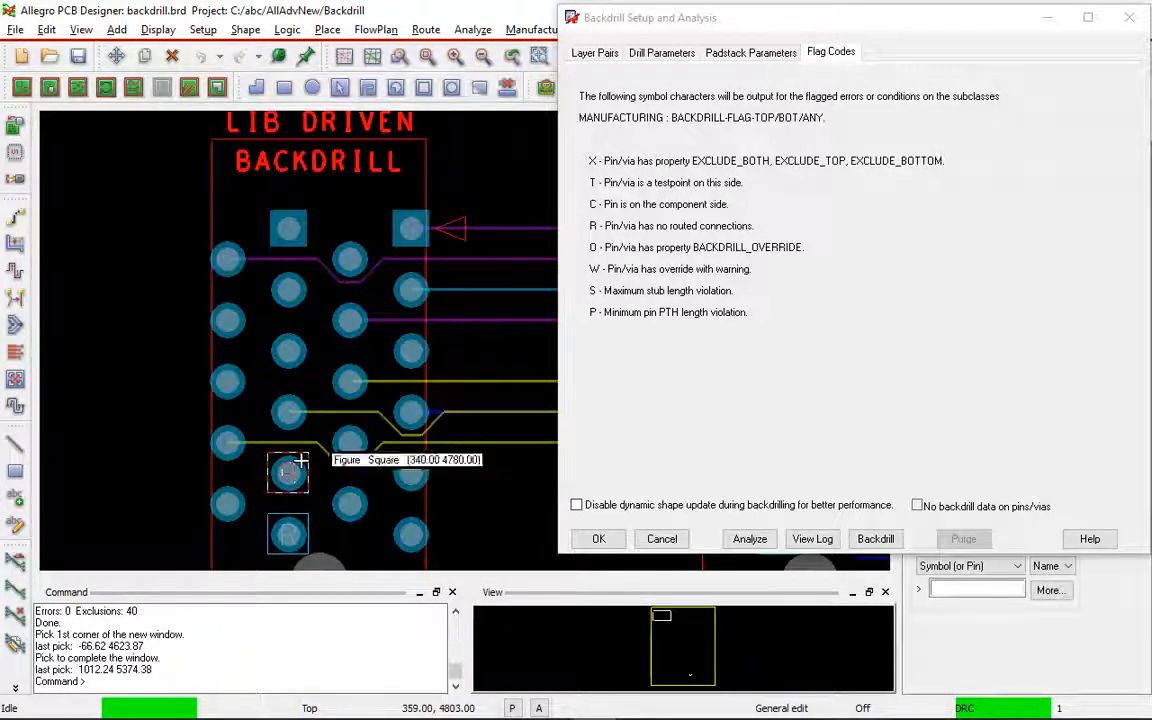
pyautogui.rightClick(289, 471)
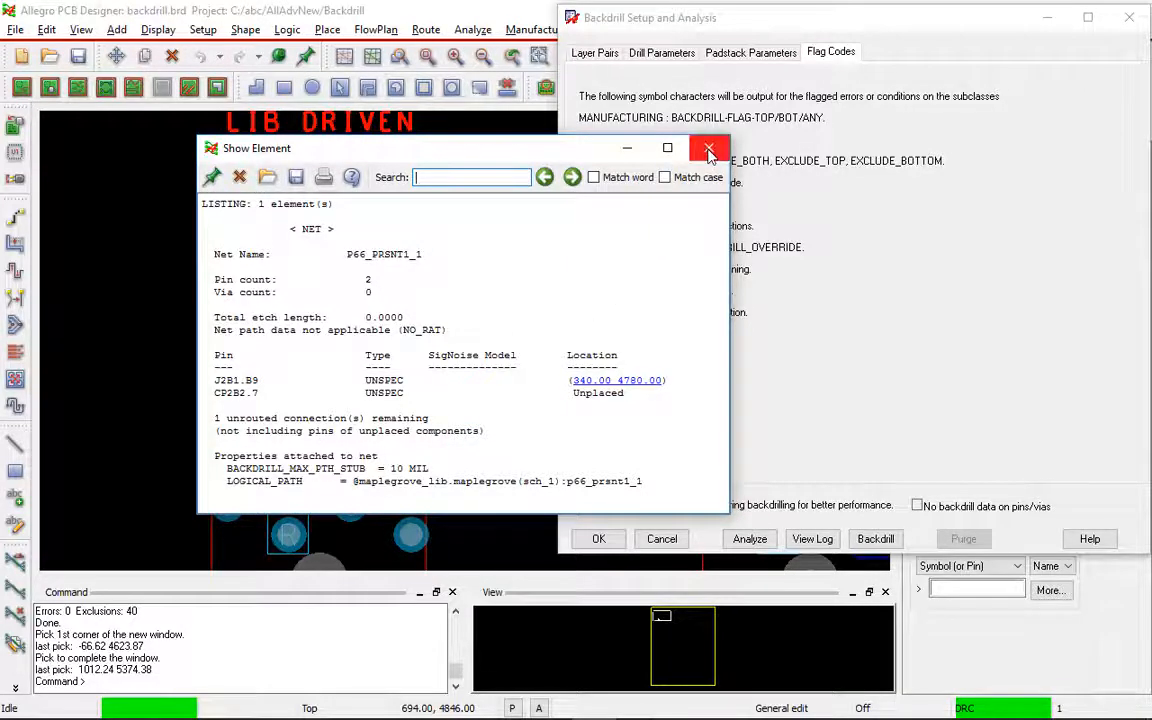
pyautogui.click(708, 148)
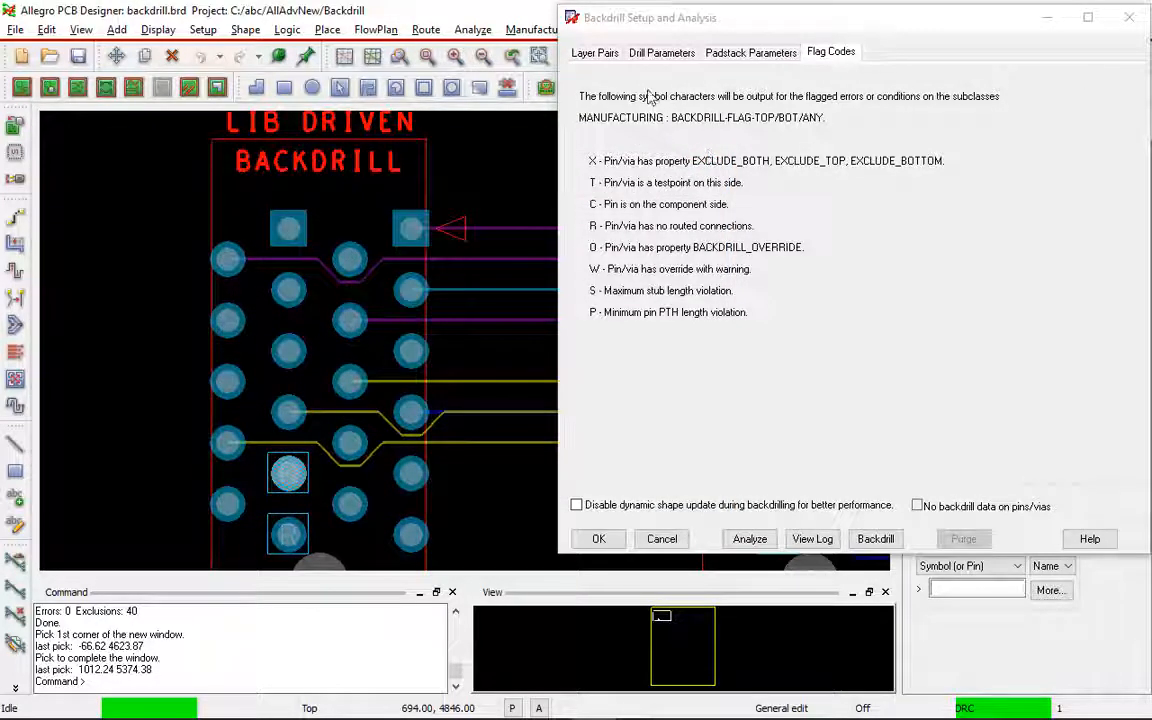
# Run backdrilling on the enabled layer pairs from the Layer Pairs settings.
pyautogui.click(595, 52)
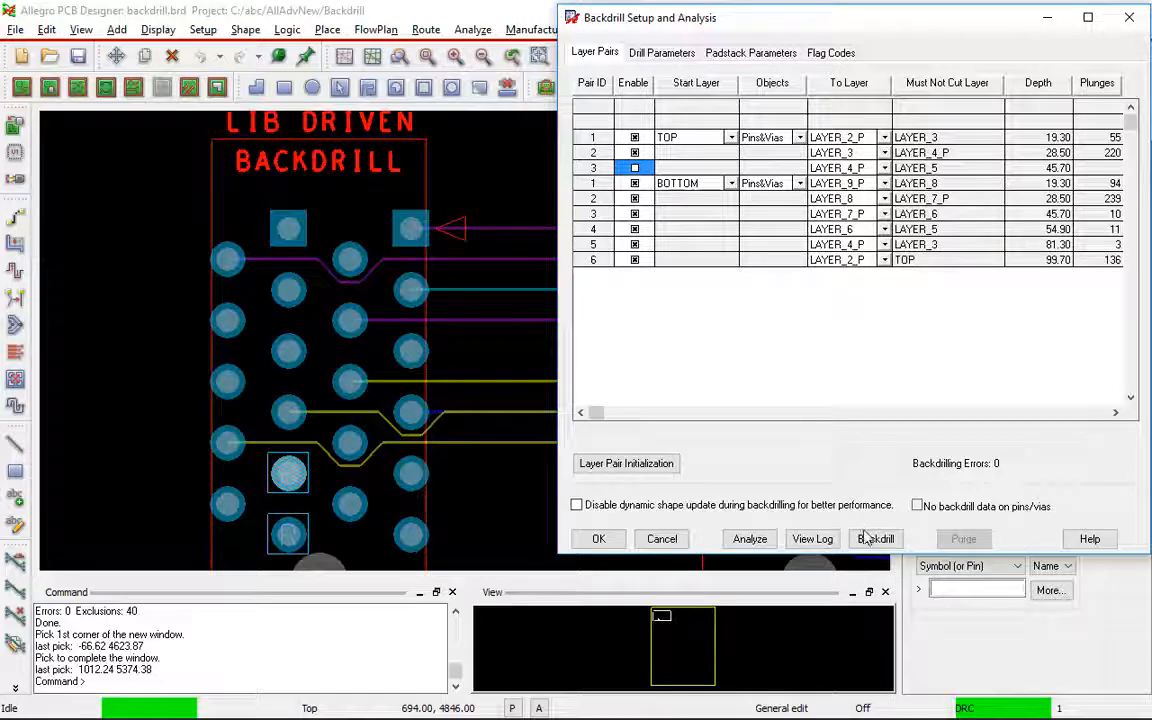
pyautogui.click(875, 539)
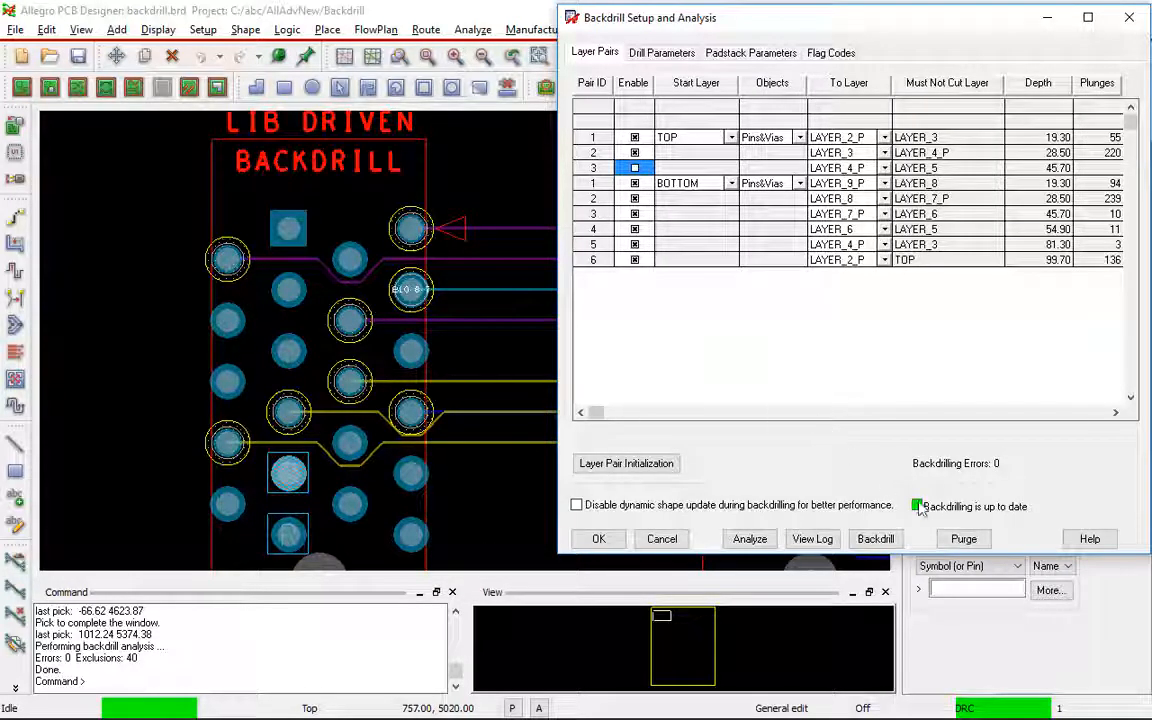
pyautogui.moveTo(857, 510)
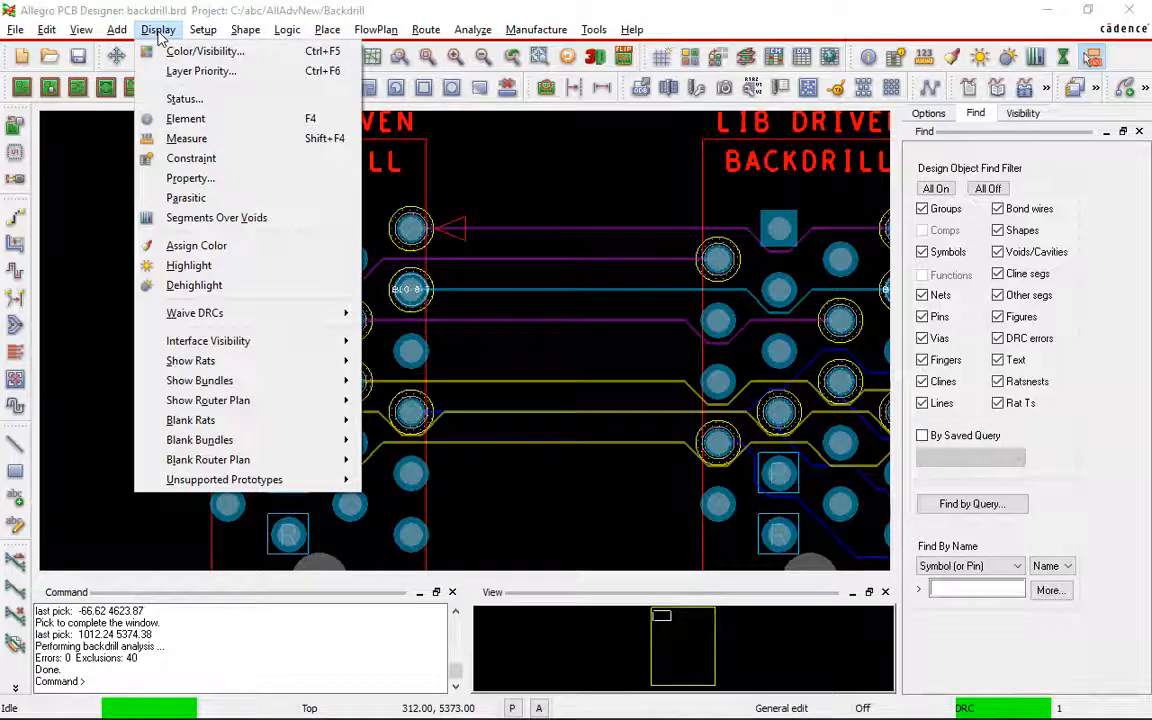
# Check the board status summary for zero out-of-date backdrills, then close it.
pyautogui.click(184, 98)
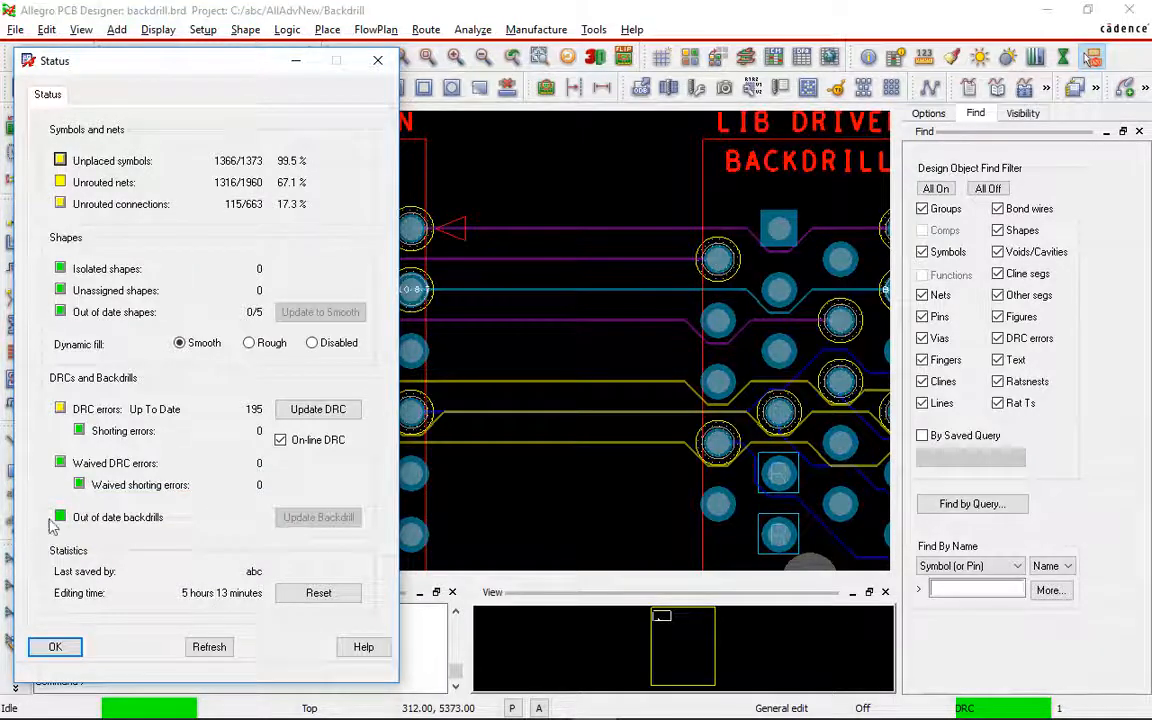
pyautogui.click(50, 647)
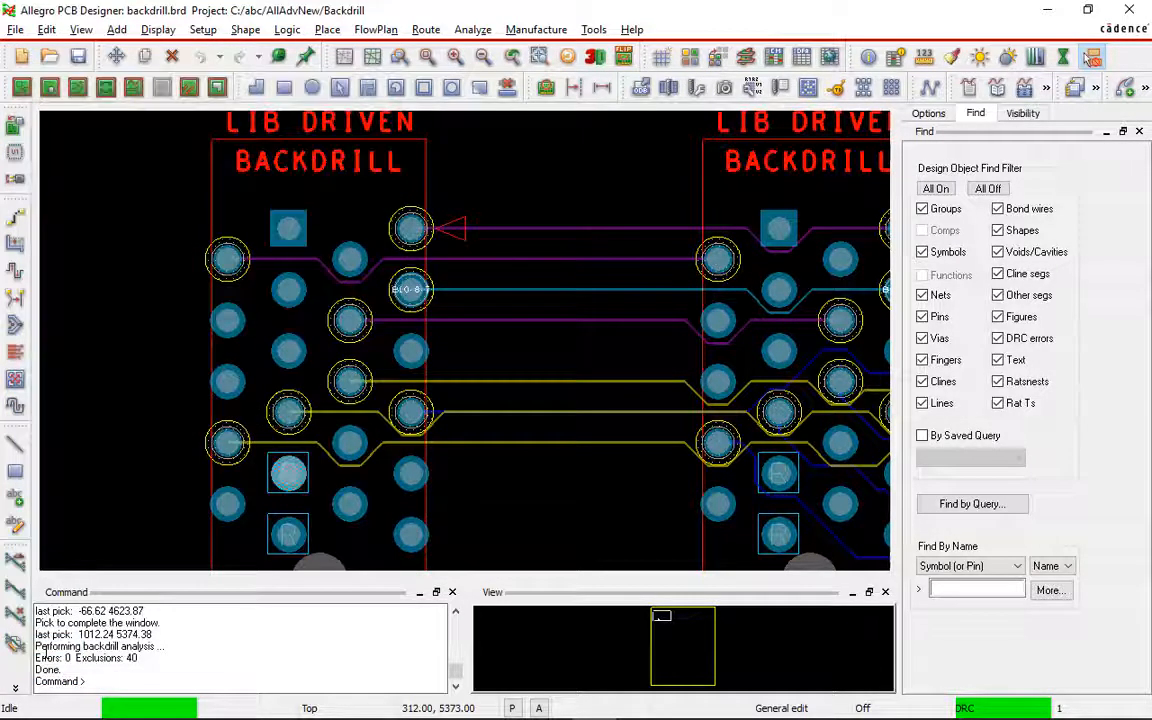